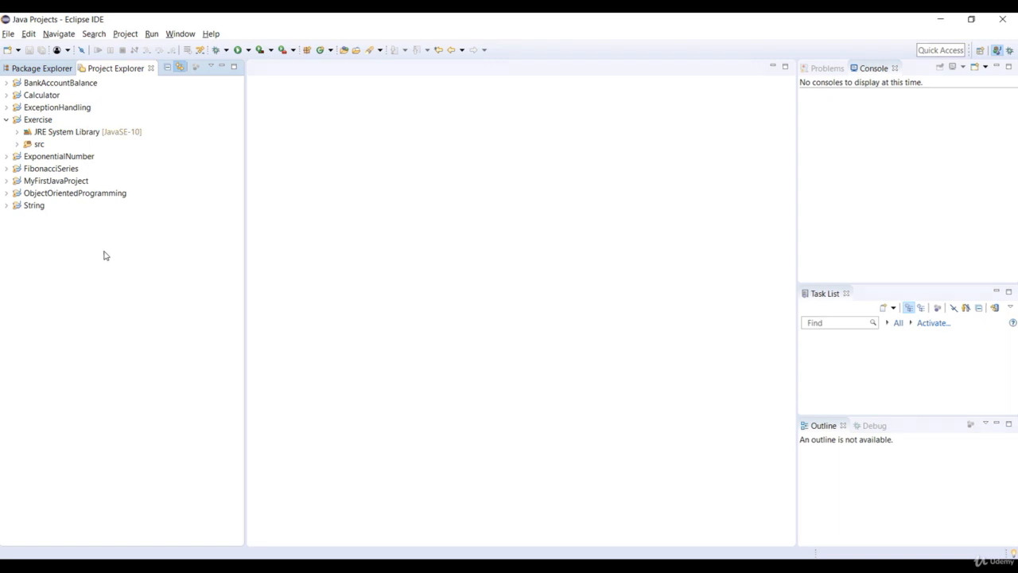
Step: Start a new Java class from the Exercise project's src folder
{"action": "left_click", "coordinate": [38, 143]}
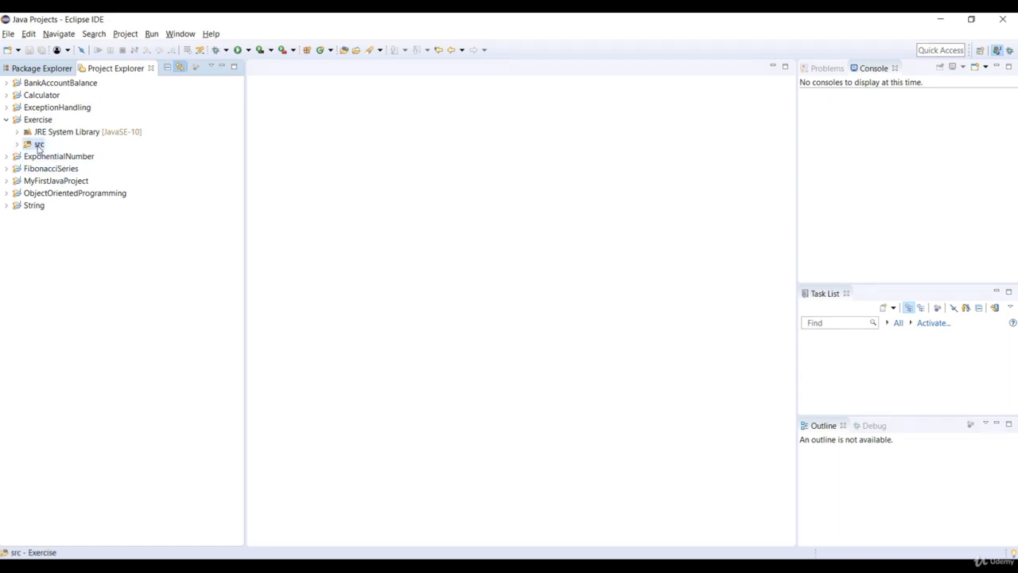
{"action": "right_click", "coordinate": [38, 144]}
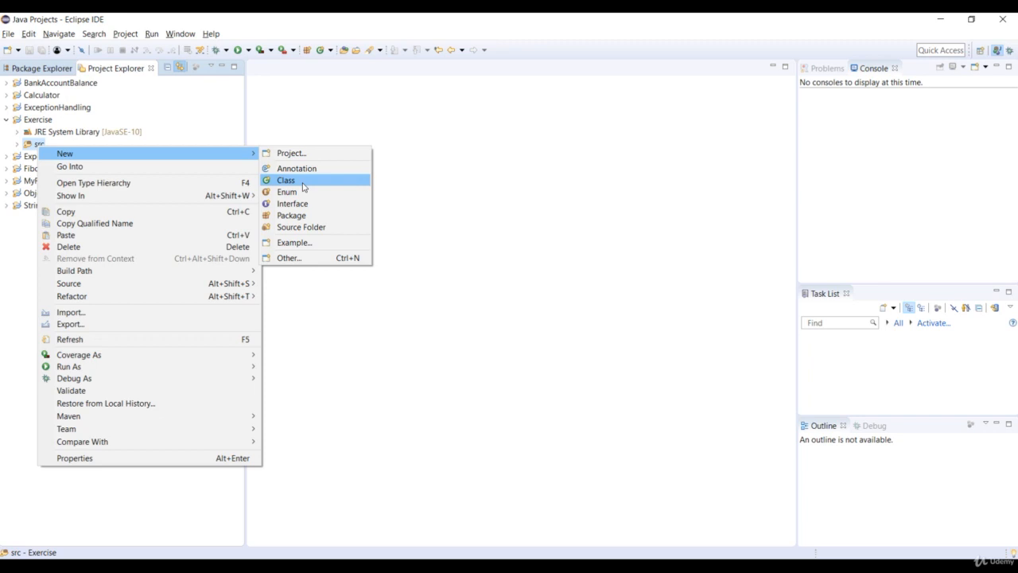
{"action": "left_click", "coordinate": [286, 179]}
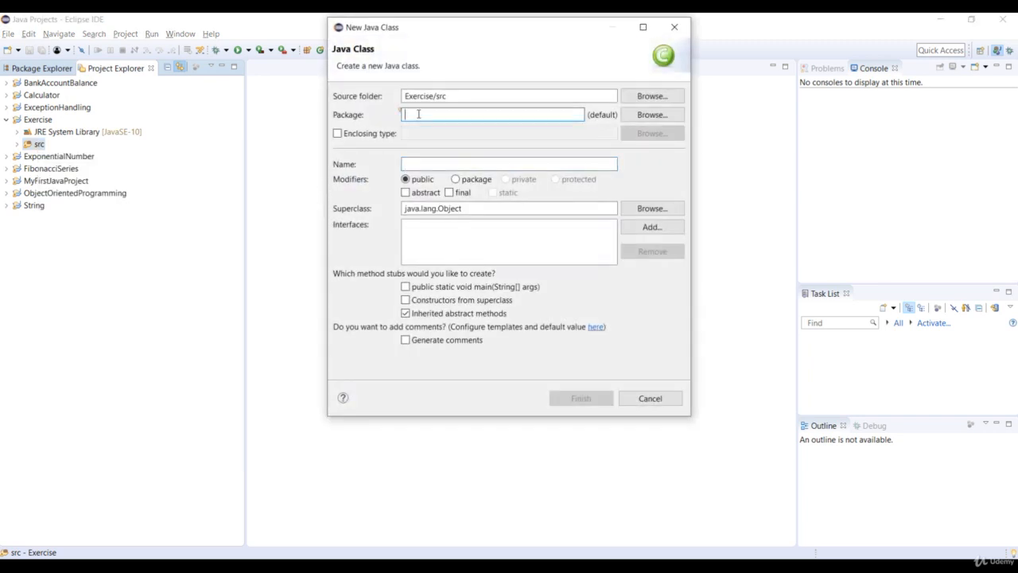
Step: Create class SwingExample in package swing with a public static void main stub
{"action": "type", "text": "swing"}
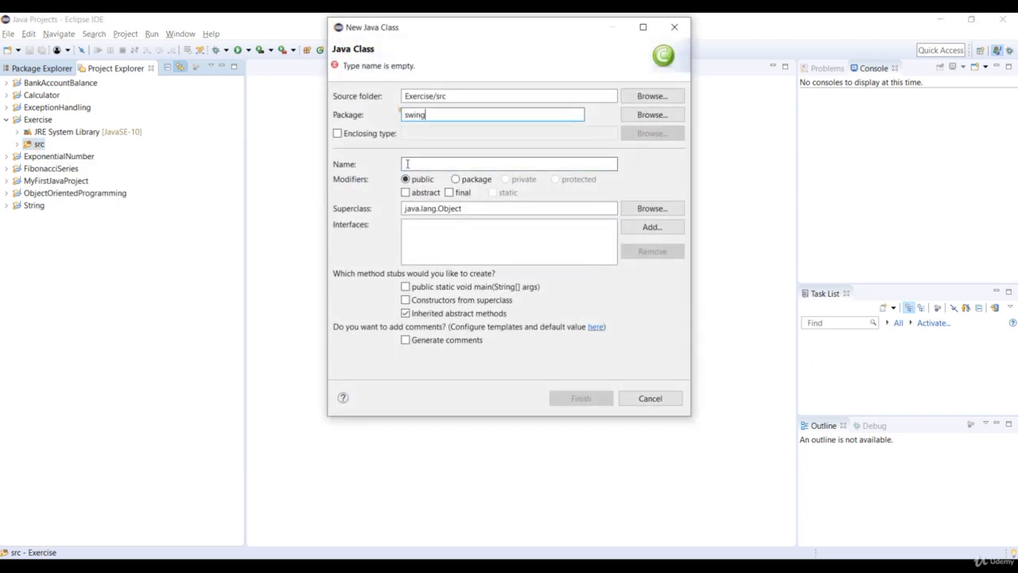
{"action": "type", "text": "SwingExample"}
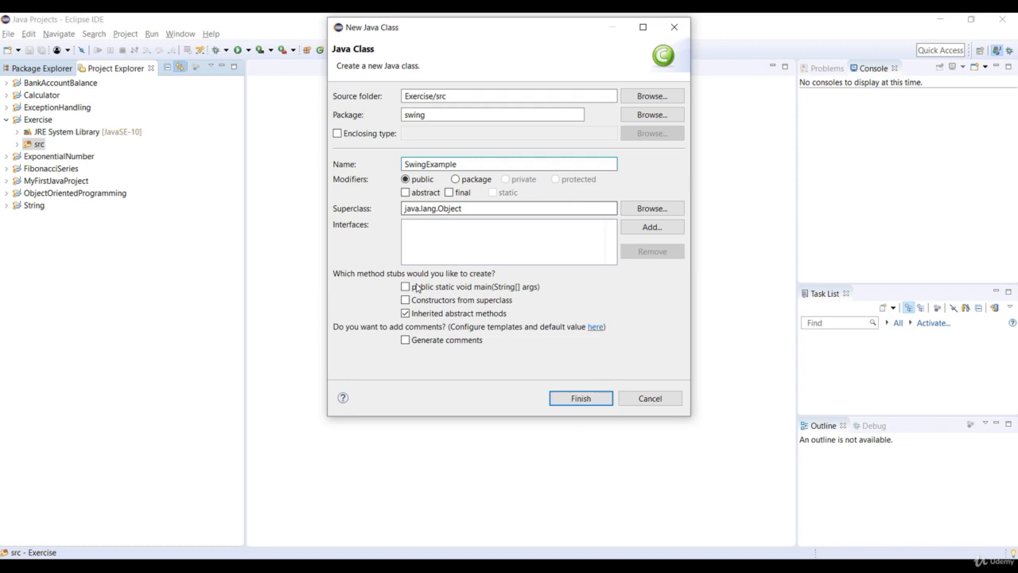
{"action": "left_click", "coordinate": [406, 286]}
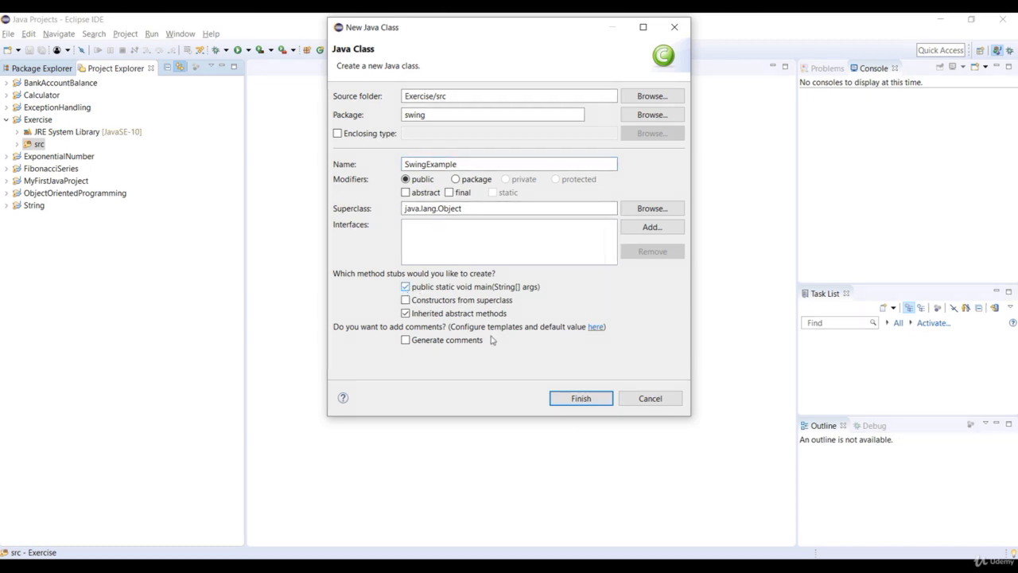
{"action": "left_click", "coordinate": [580, 398]}
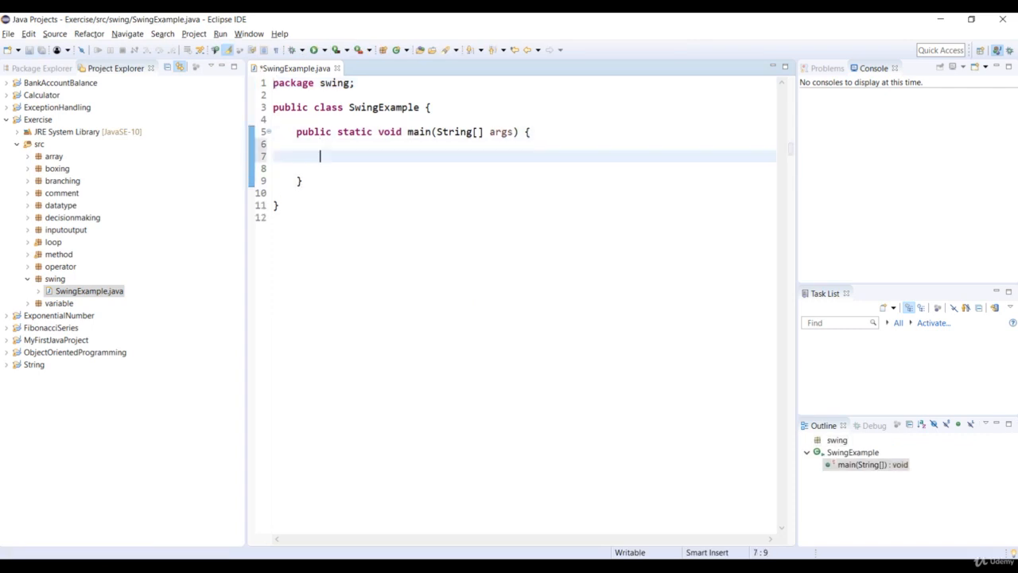
Step: Declare JFrame frame = new JFrame("My First GUI"); inside main
{"action": "type", "text": "JFrame f"}
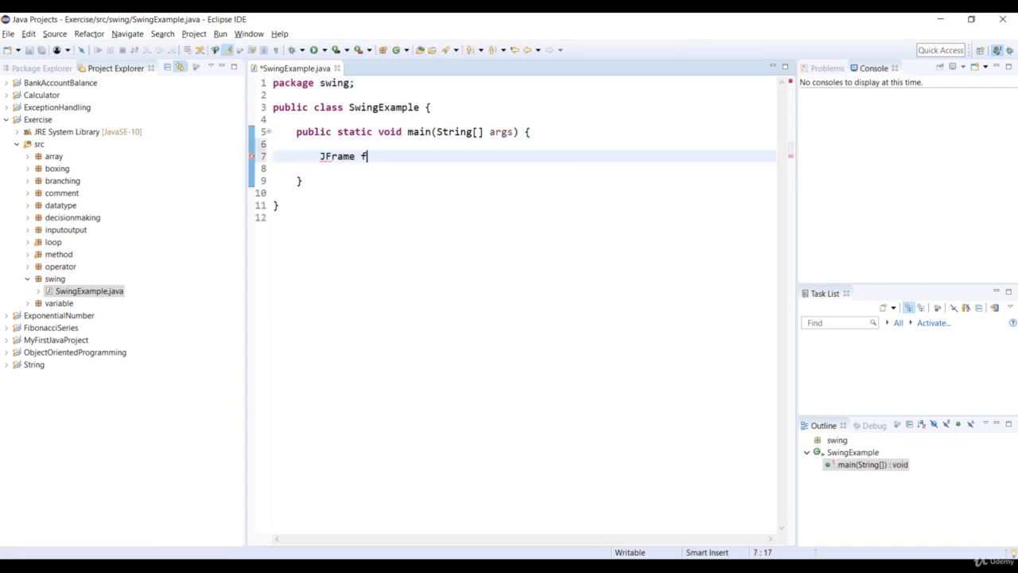
{"action": "type", "text": "rame = new"}
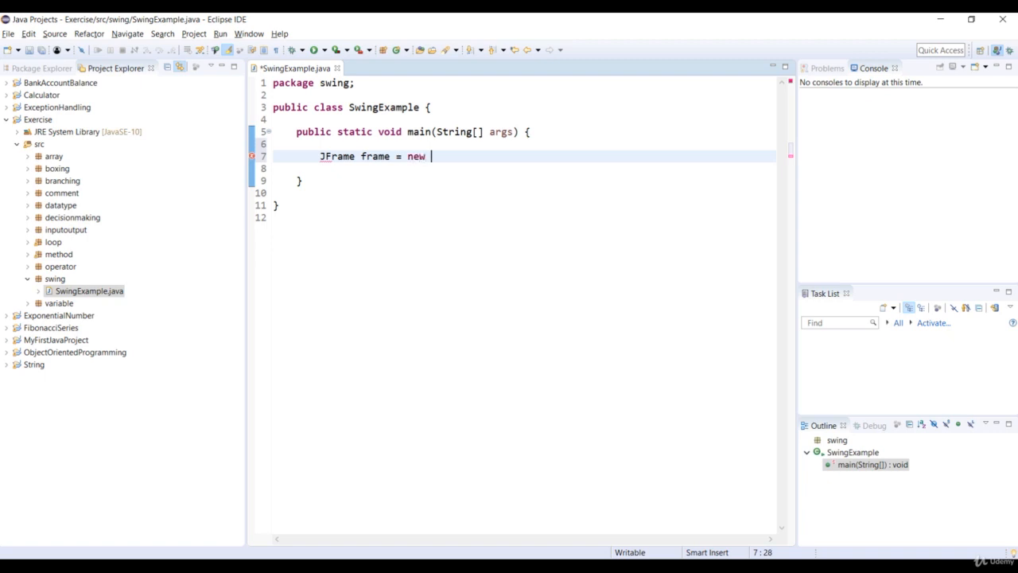
{"action": "type", "text": "JF"}
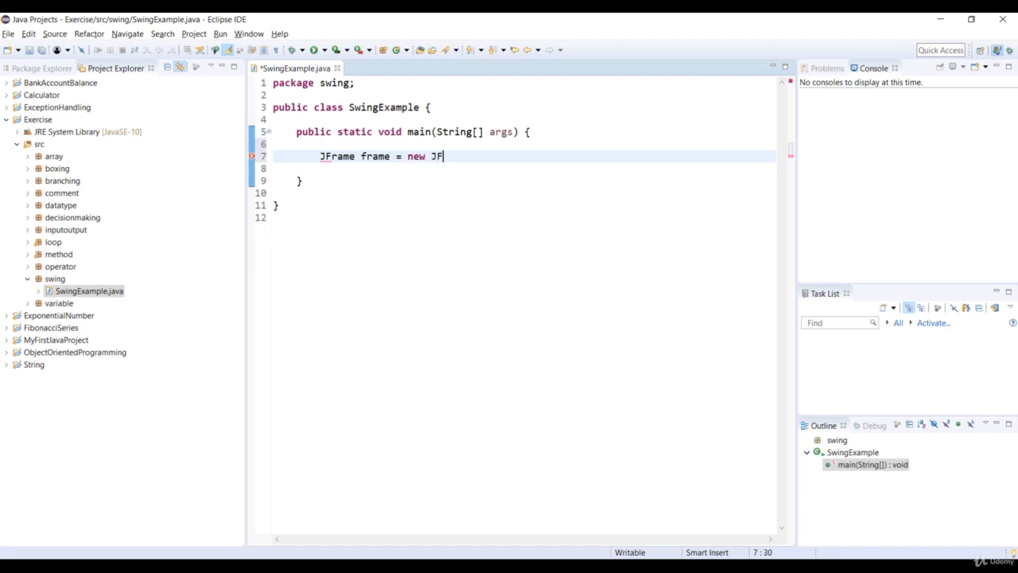
{"action": "type", "text": "rame(\"My \")"}
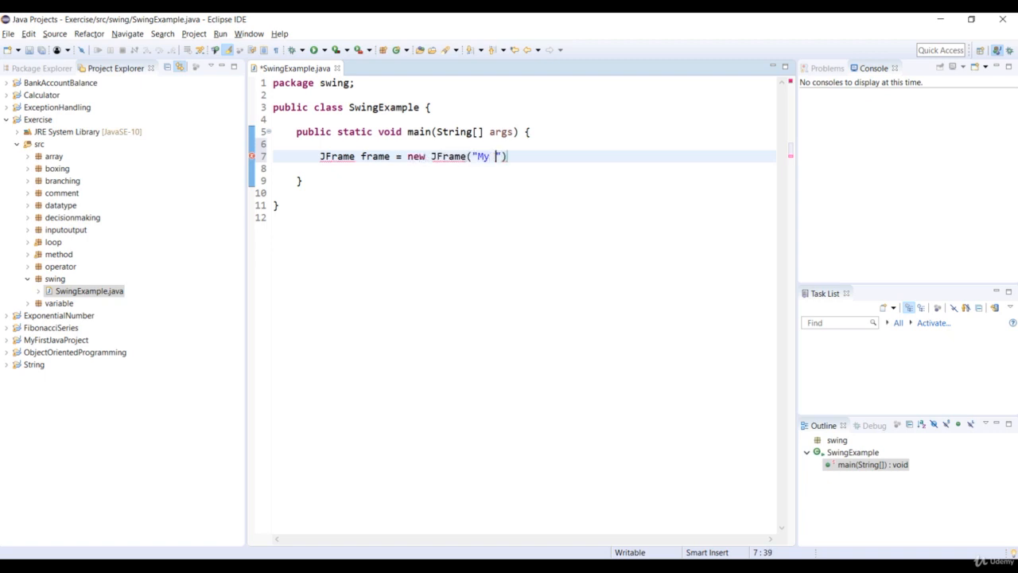
{"action": "type", "text": "First GUI"}
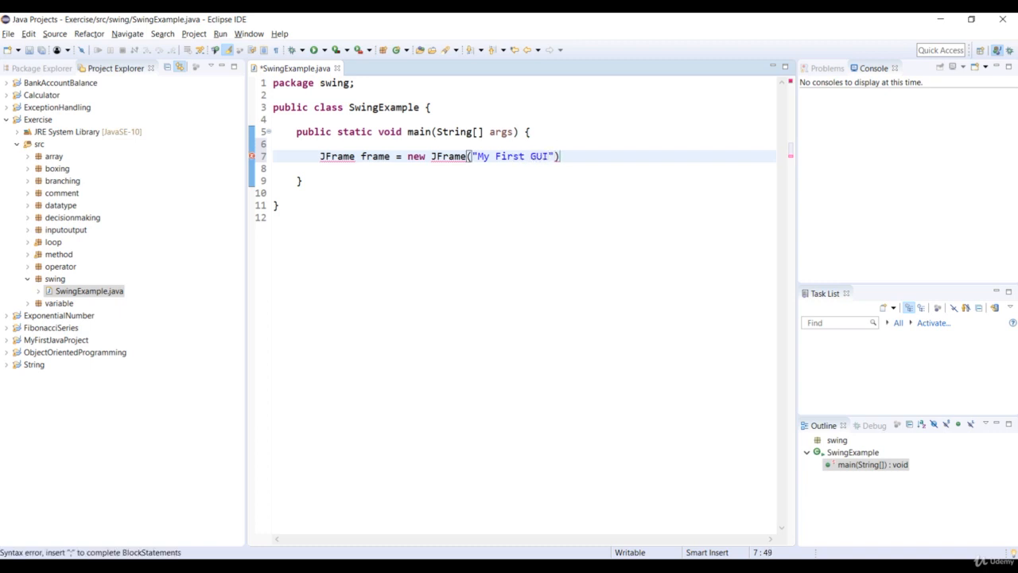
{"action": "type", "text": ";"}
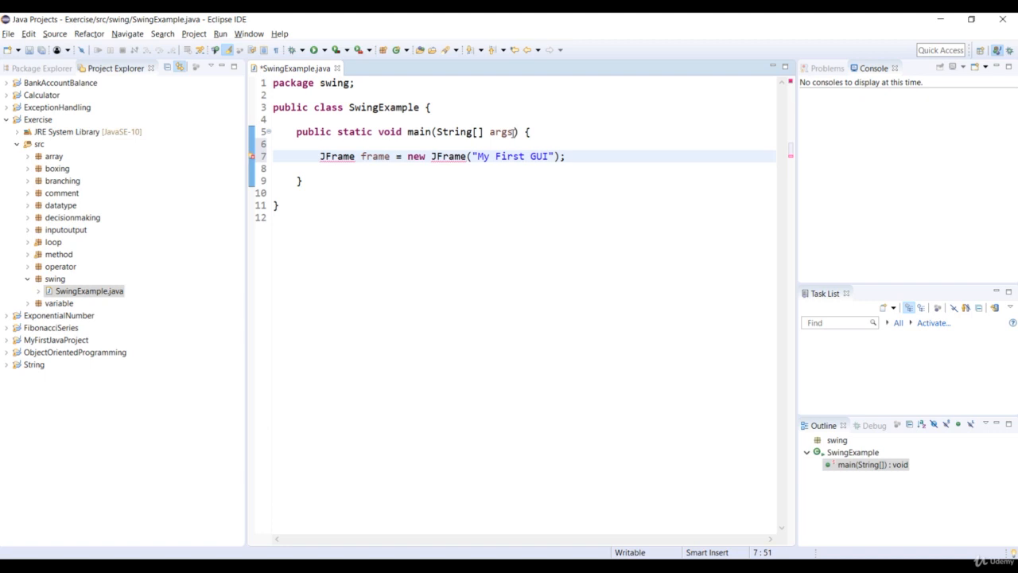
Step: Resolve the JFrame type with the Import 'JFrame' (javax.swing) quick fix
{"action": "left_click", "coordinate": [337, 156]}
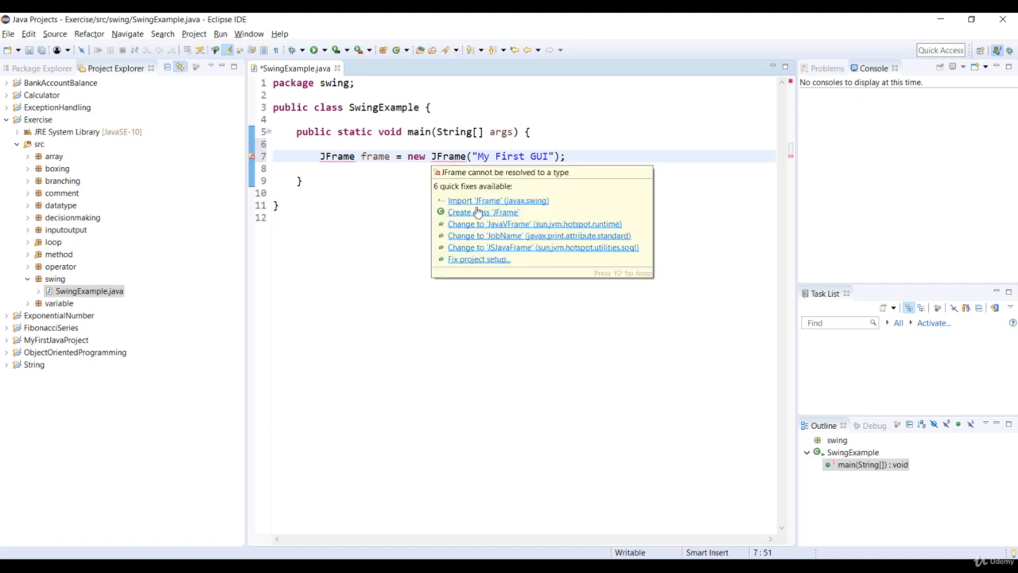
{"action": "left_click", "coordinate": [498, 200]}
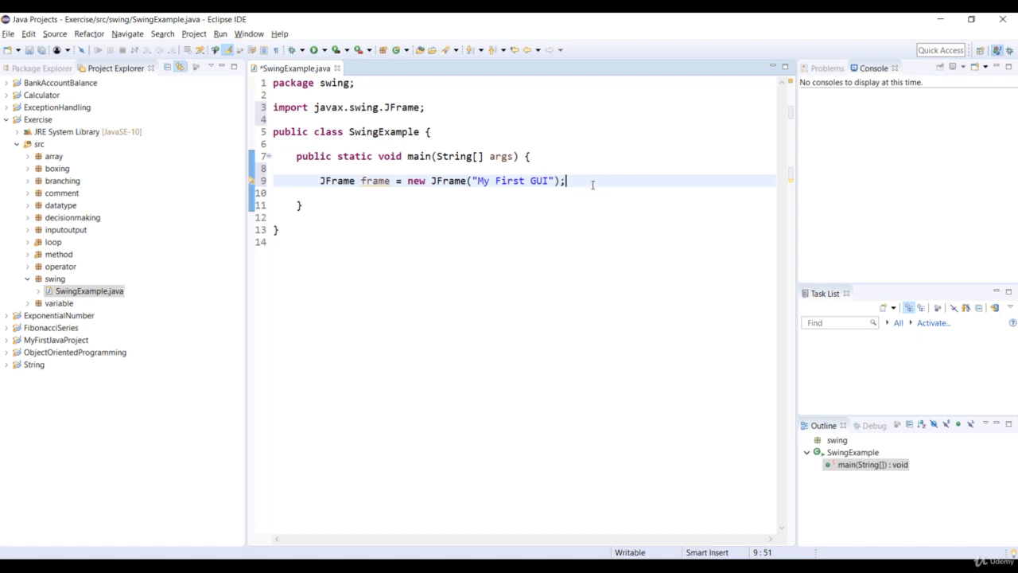
{"action": "mouse_move", "coordinate": [588, 183]}
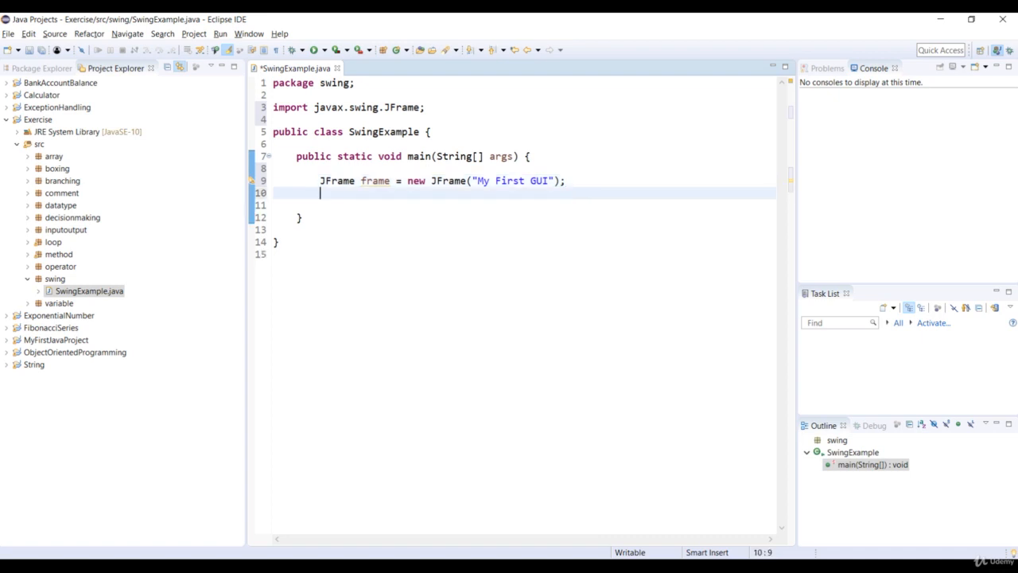
Step: Size the frame with frame.setSize(280, 300); on the next line
{"action": "type", "text": "frame.se"}
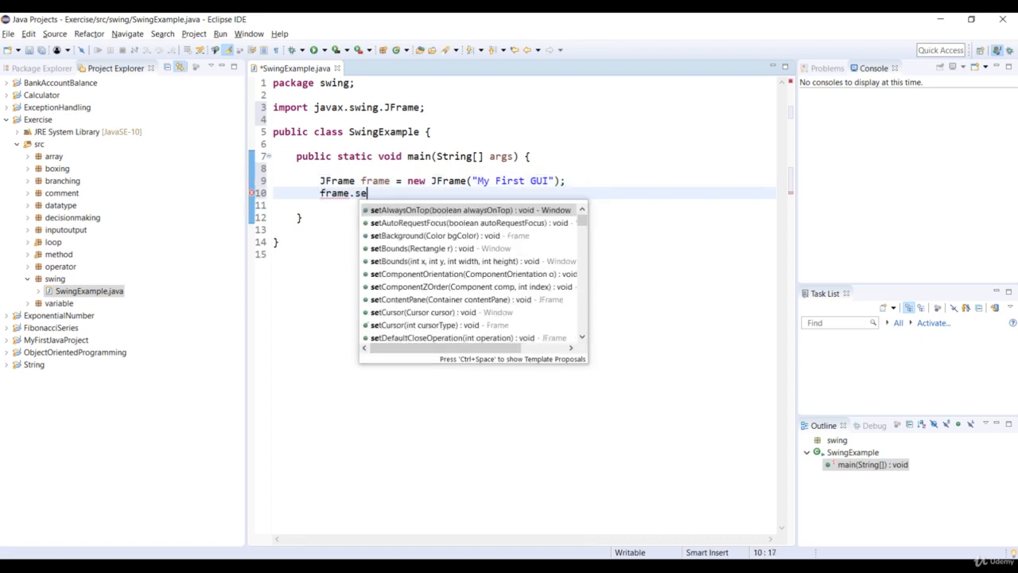
{"action": "type", "text": "tSize(width, height);"}
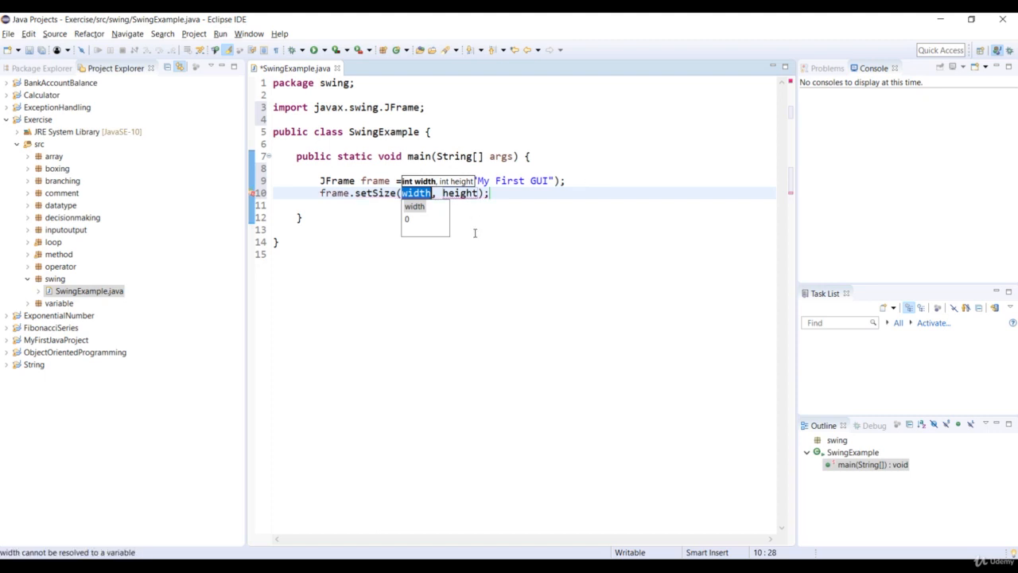
{"action": "type", "text": "280"}
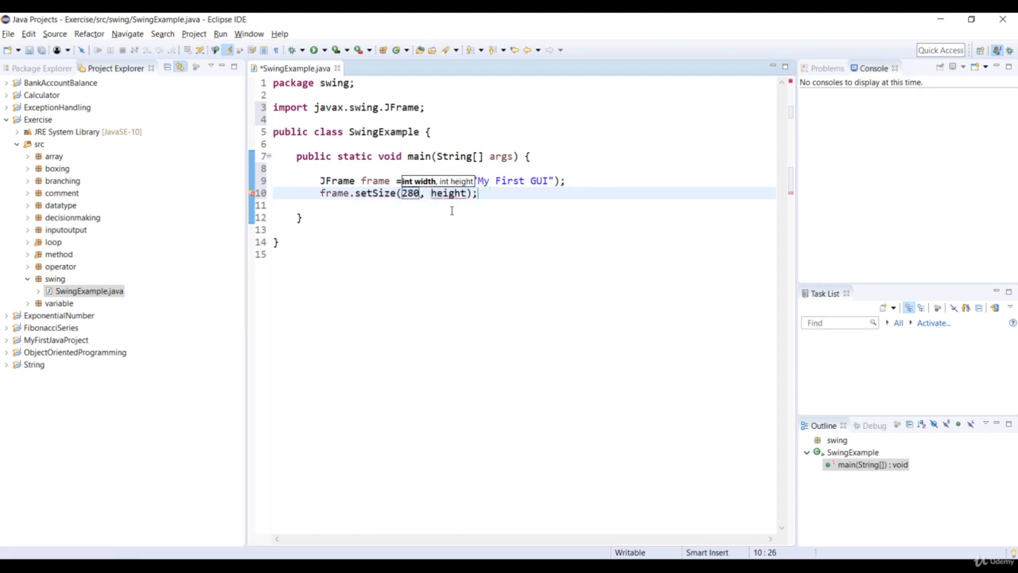
{"action": "type", "text": "300"}
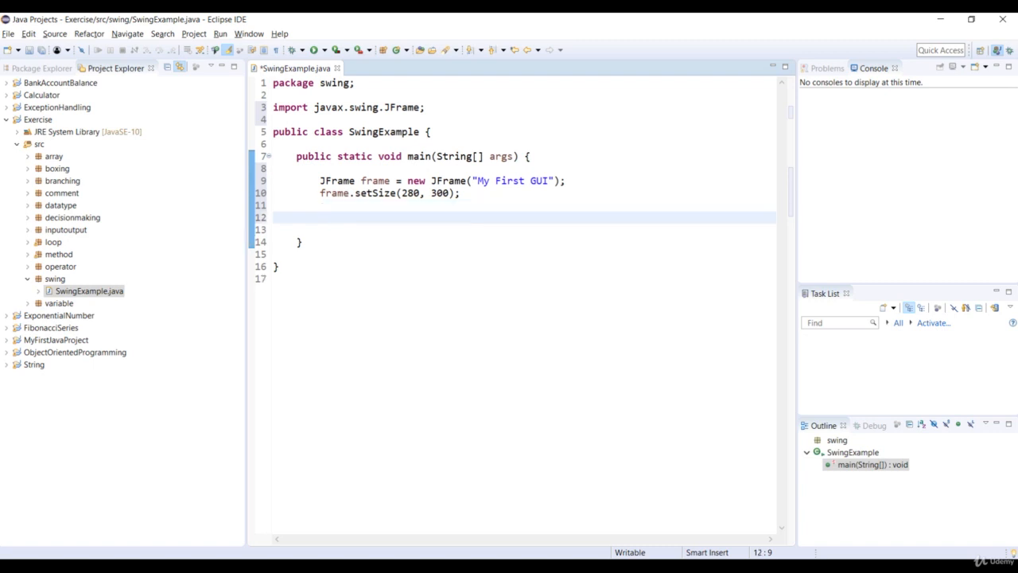
Step: Declare JLabel label = new JLabel("Hello"); and import javax.swing.JLabel via quick fix
{"action": "type", "text": "J"}
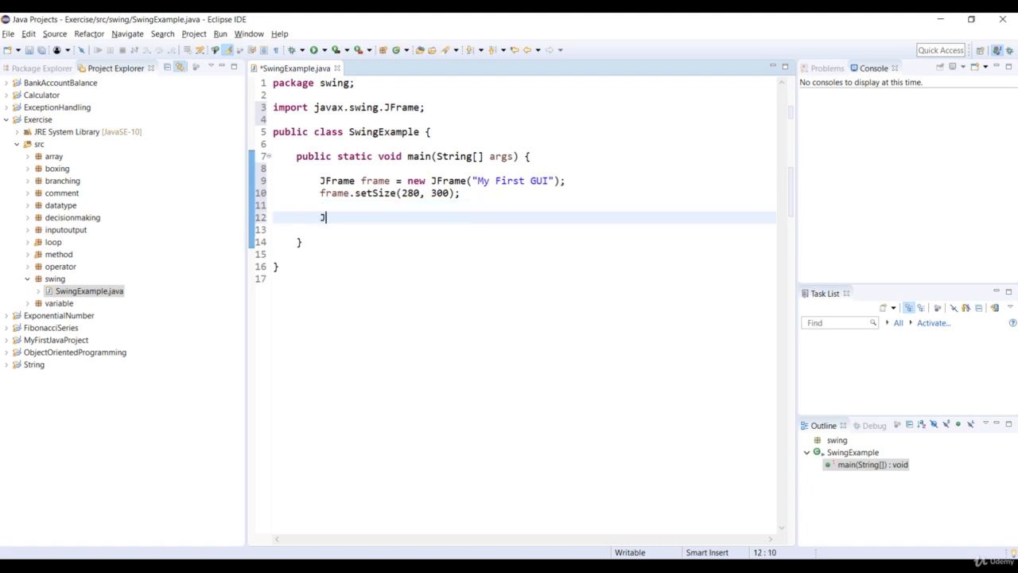
{"action": "type", "text": "La"}
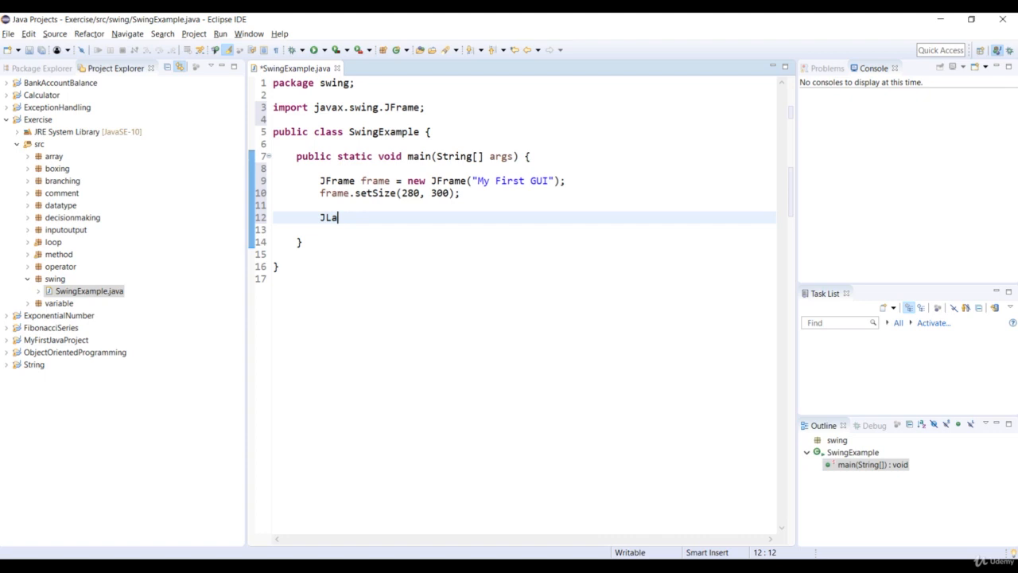
{"action": "type", "text": "bel label = ne"}
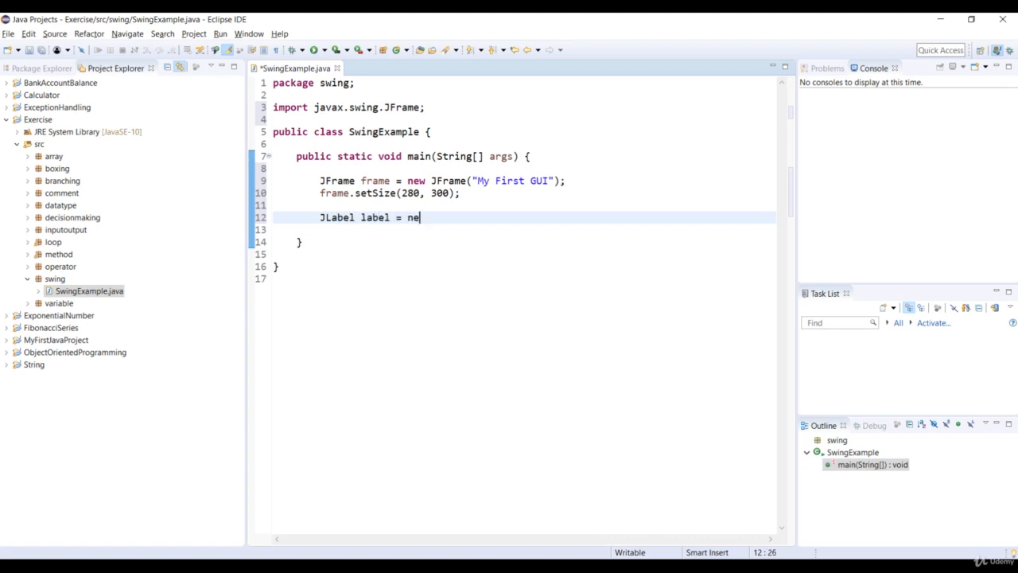
{"action": "type", "text": "w JLabel"}
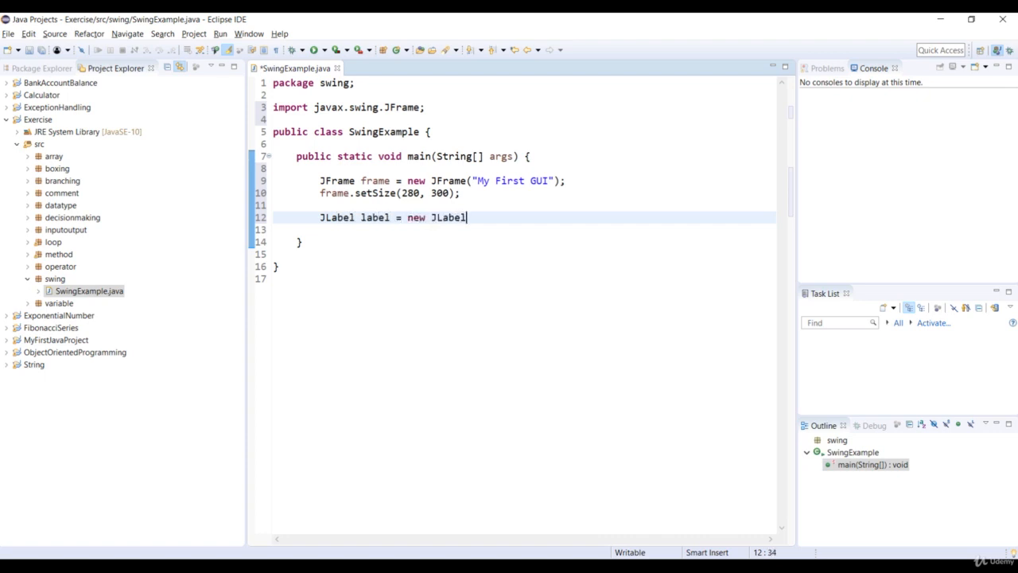
{"action": "type", "text": "(\"\")"}
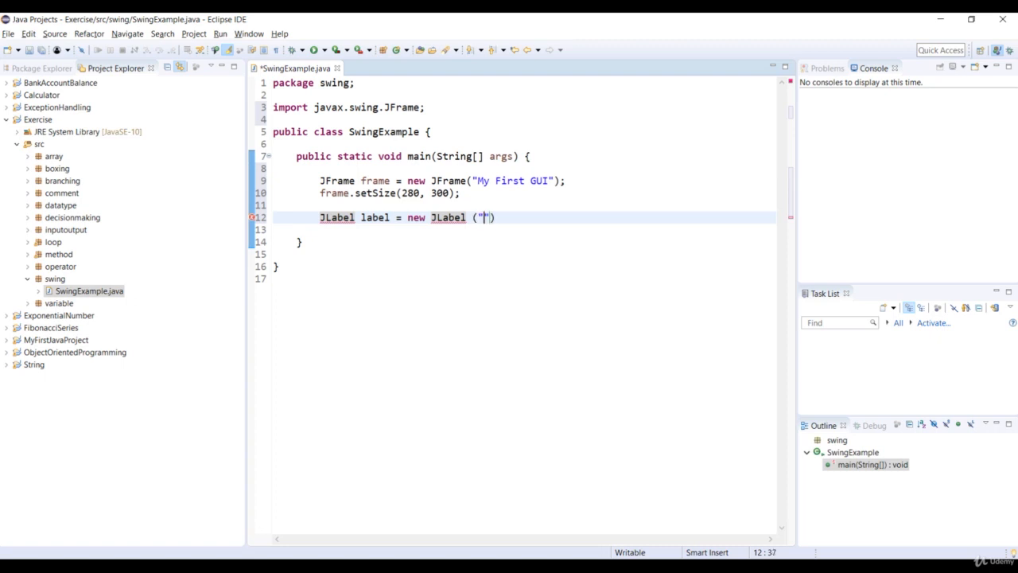
{"action": "type", "text": "Hello"}
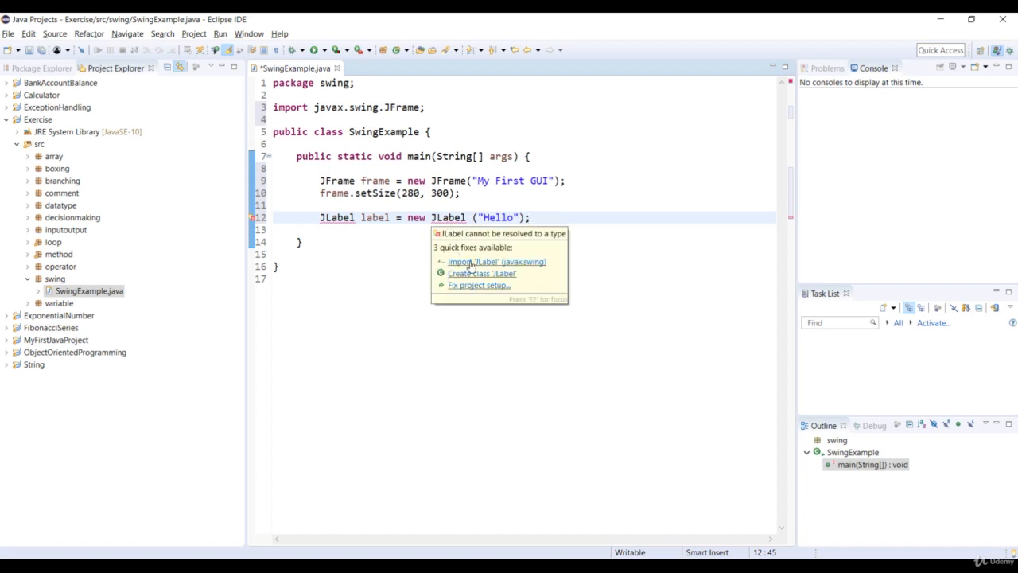
{"action": "left_click", "coordinate": [496, 261]}
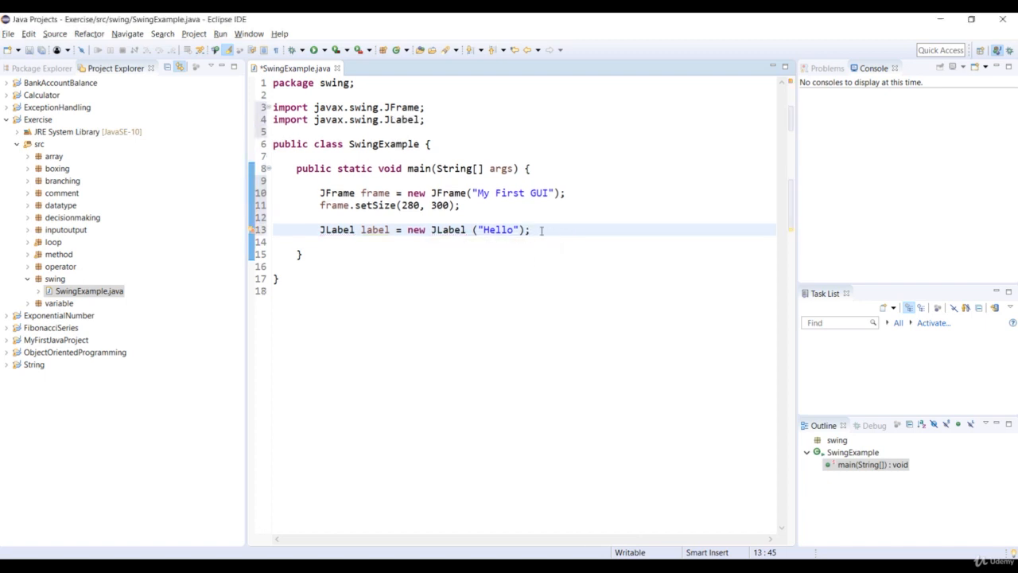
Step: Declare JTextField textField = new JTextField(); with content assist and start the next line
{"action": "type", "text": "J"}
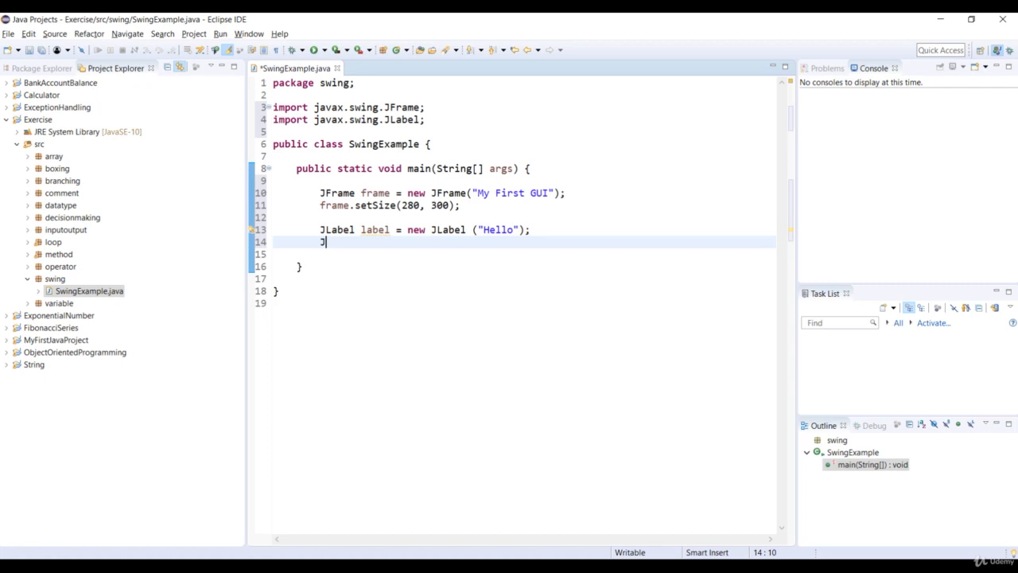
{"action": "type", "text": "JTextFi"}
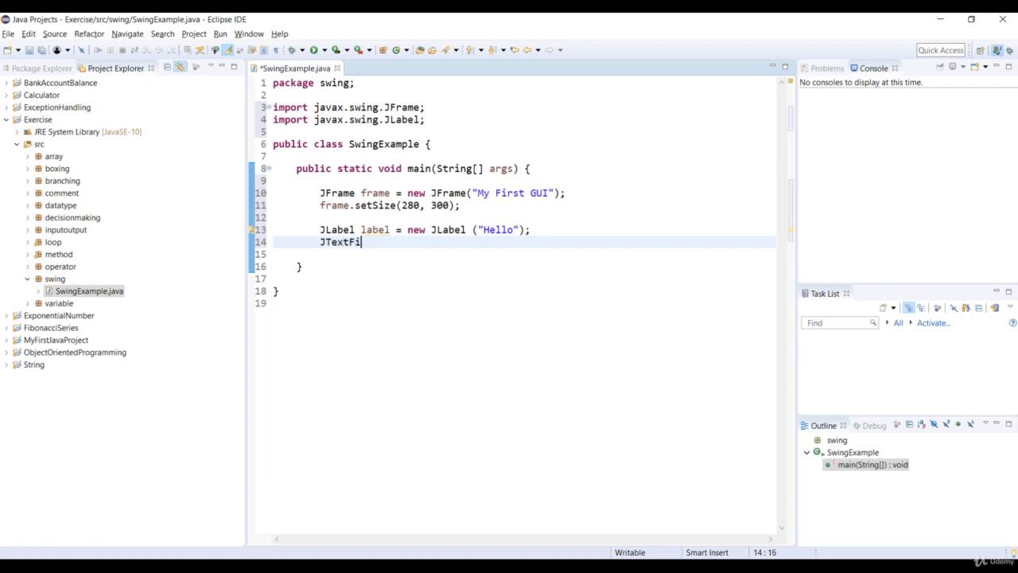
{"action": "type", "text": "eld text"}
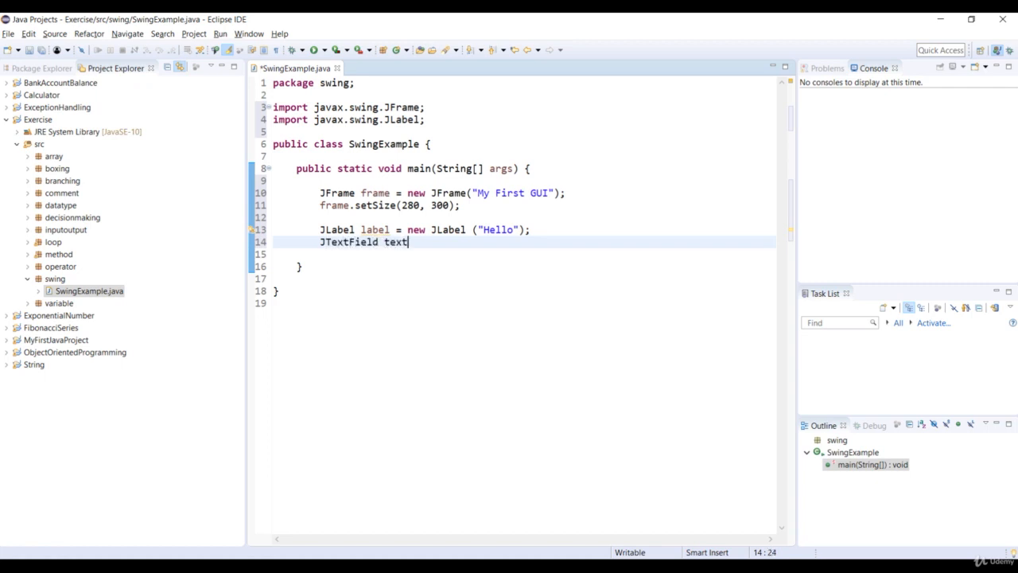
{"action": "type", "text": "Field ="}
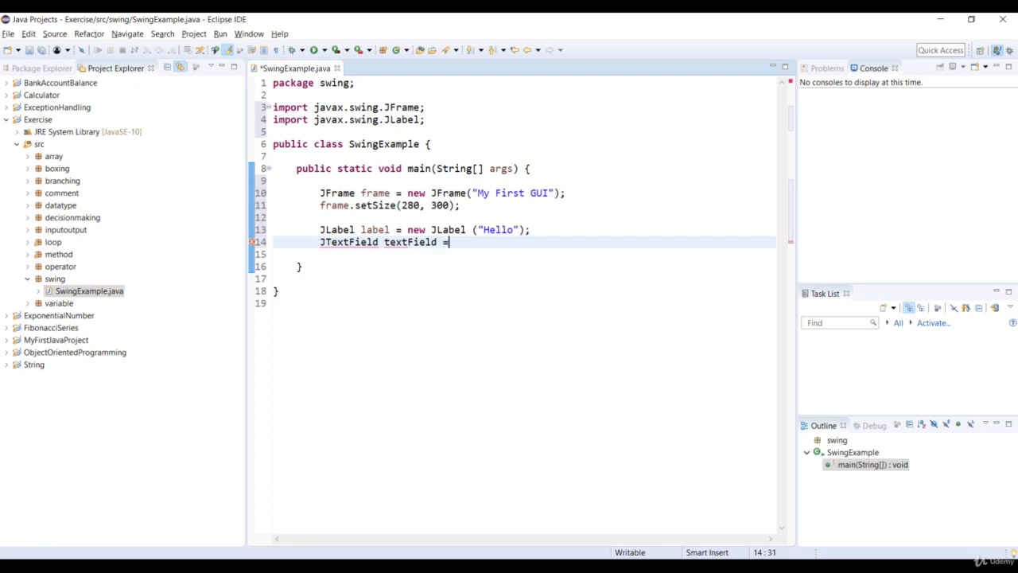
{"action": "type", "text": "new J"}
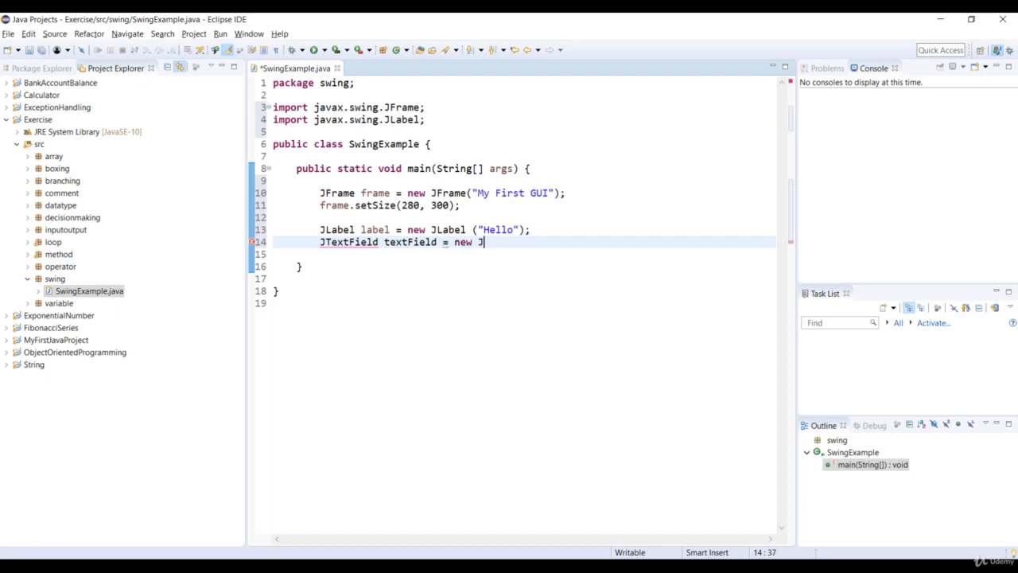
{"action": "type", "text": "ex"}
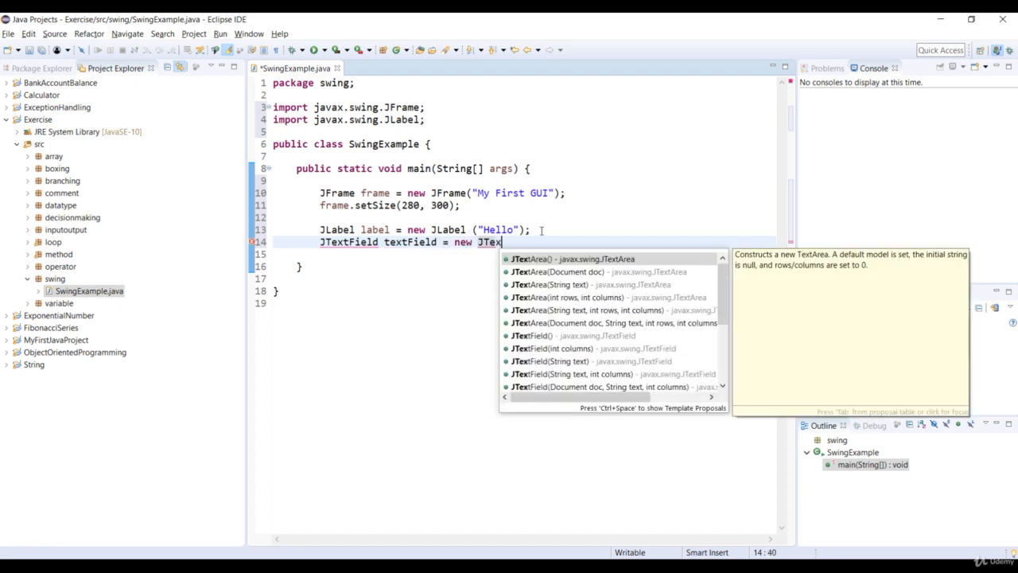
{"action": "type", "text": "tField("}
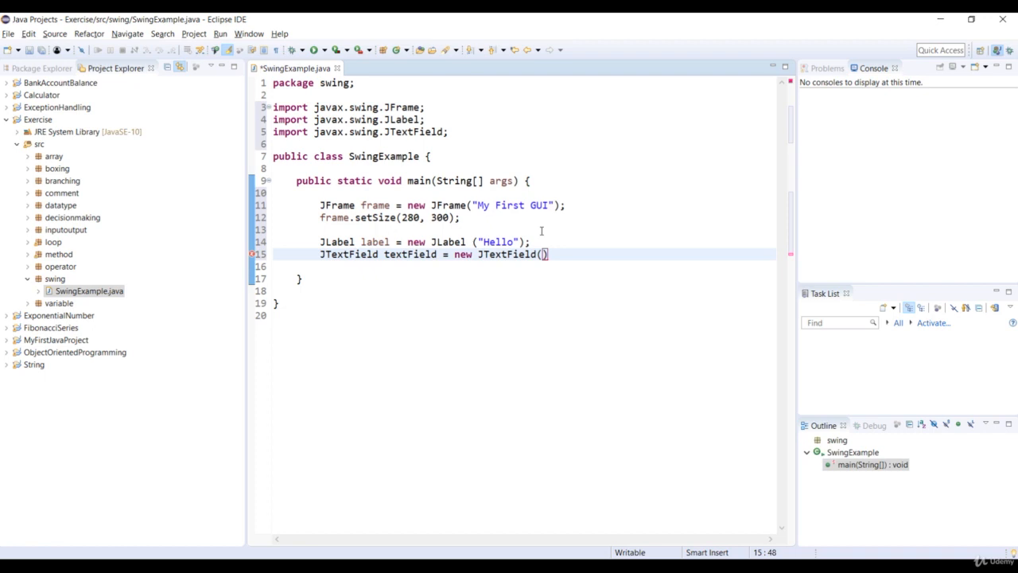
{"action": "type", "text": ";"}
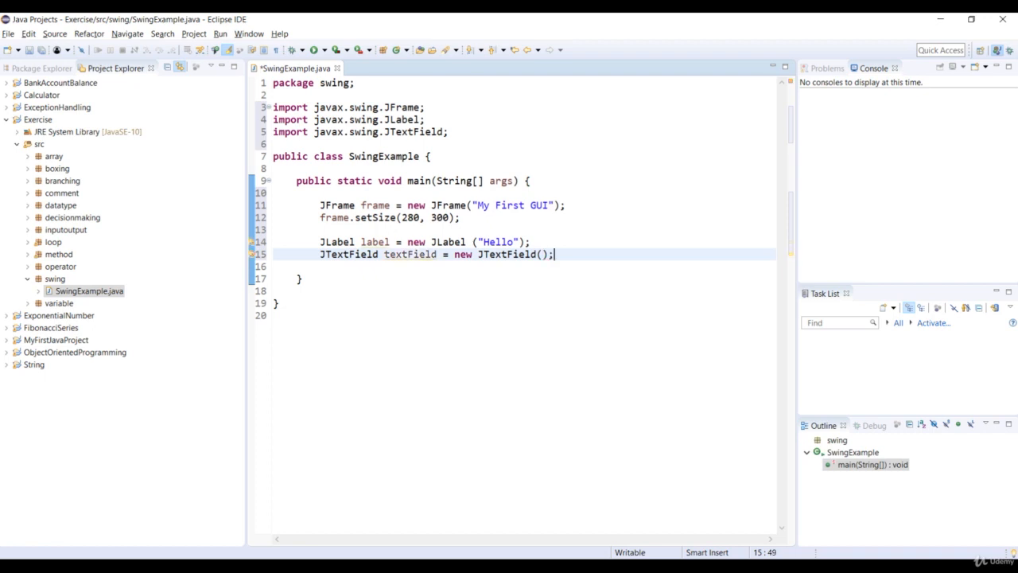
{"action": "key", "text": "Enter"}
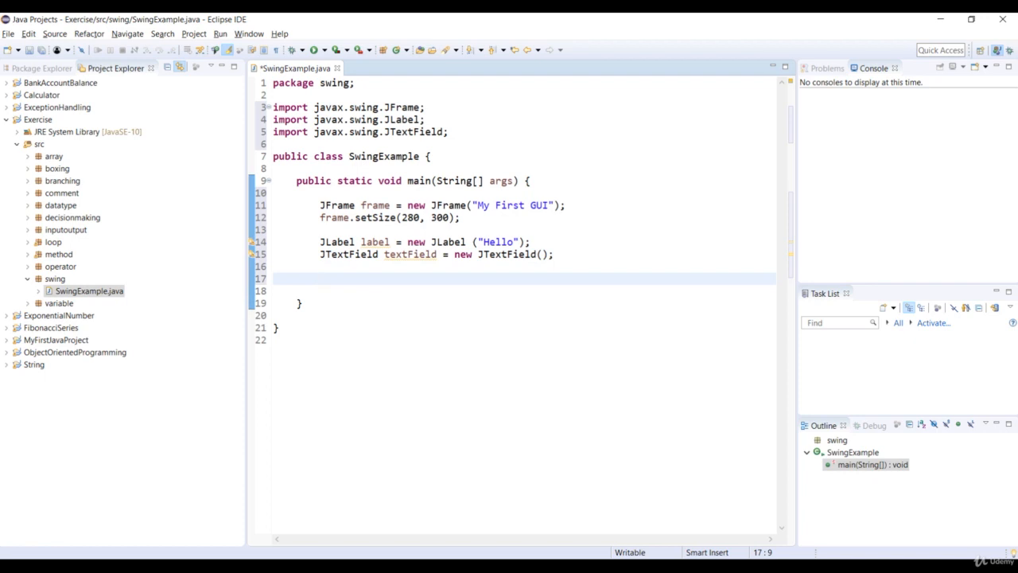
{"action": "type", "text": "J"}
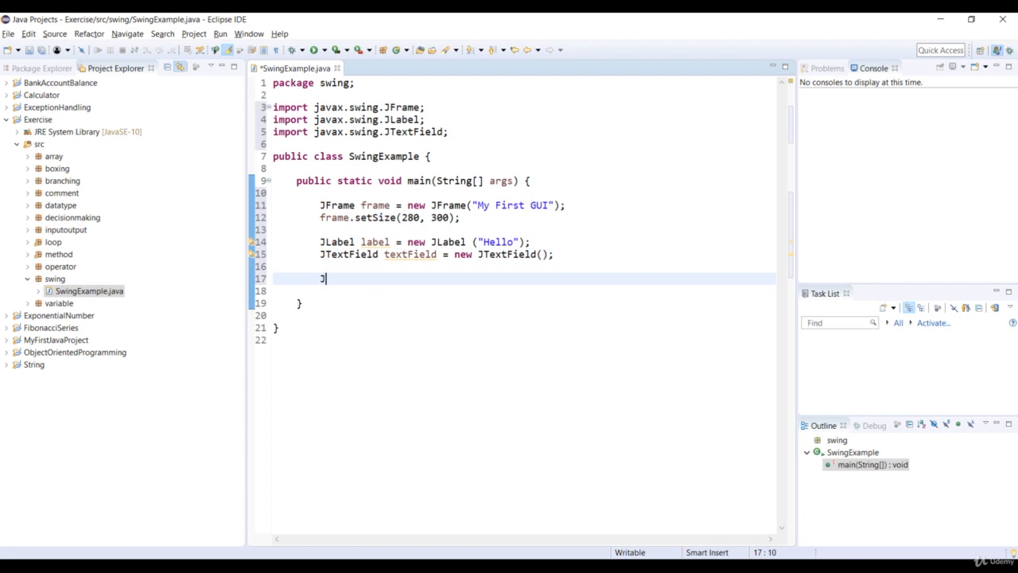
Step: Declare JButtons button1–3 labelled "1.Button", "2.Button" and "3.Button"
{"action": "type", "text": "Button"}
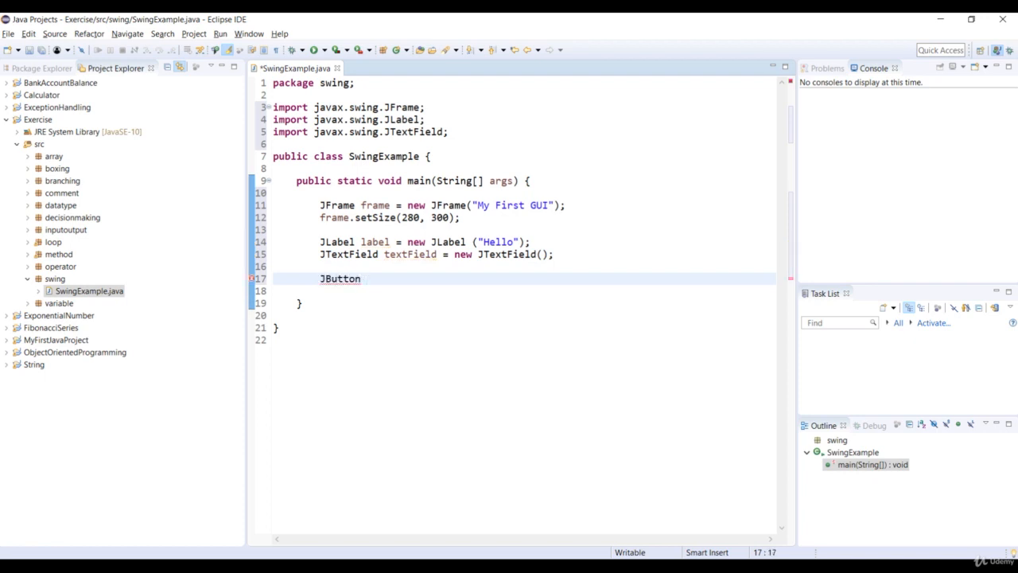
{"action": "type", "text": "button1 ="}
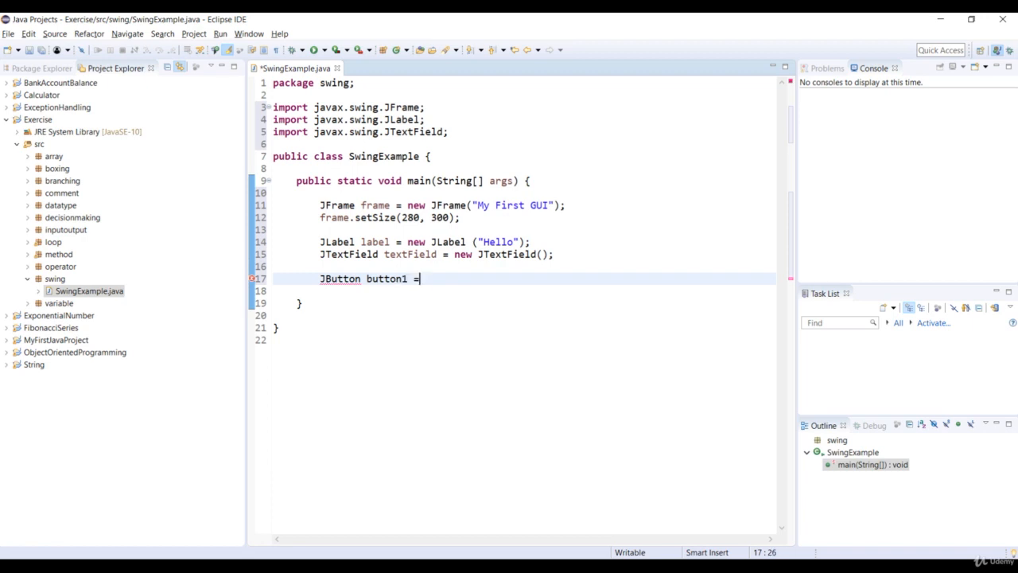
{"action": "type", "text": "new JB"}
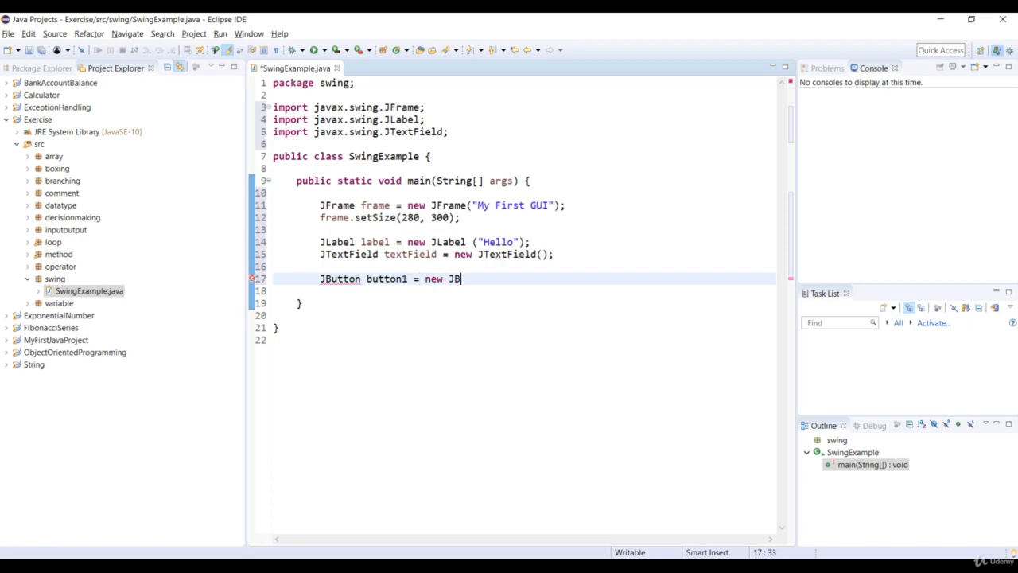
{"action": "type", "text": "utton"}
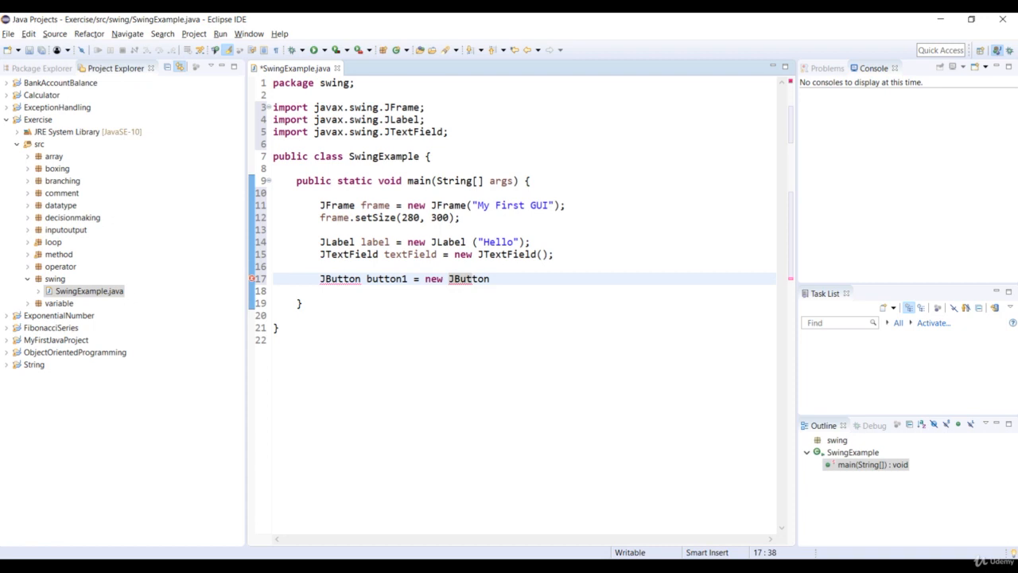
{"action": "type", "text": "(\"\")"}
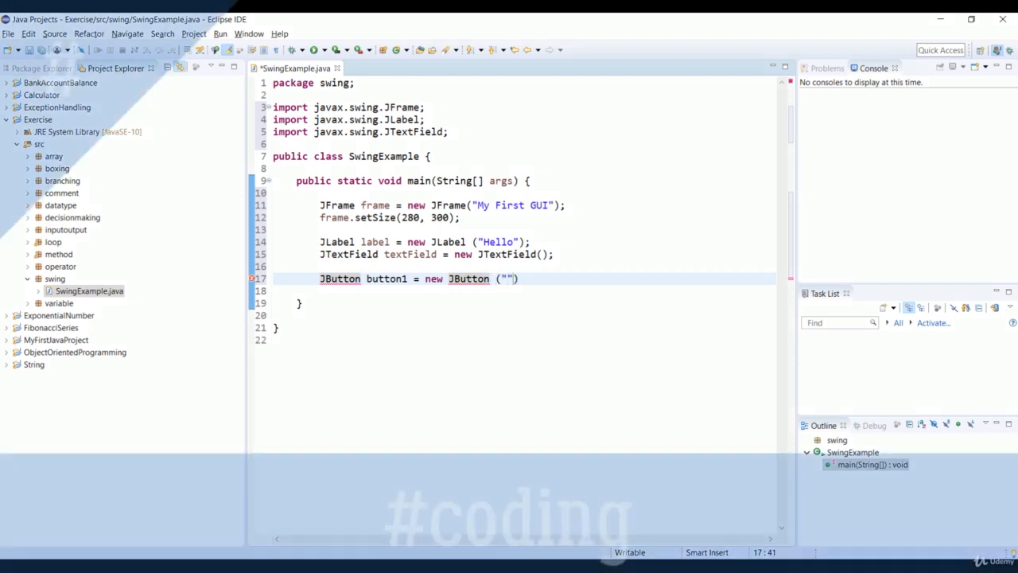
{"action": "type", "text": "1.Button"}
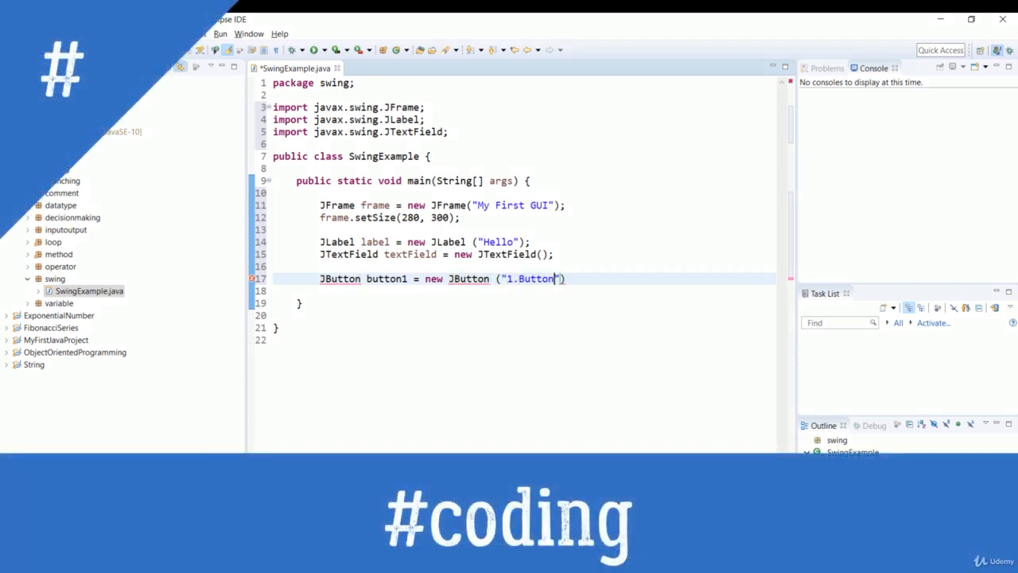
{"action": "type", "text": ";"}
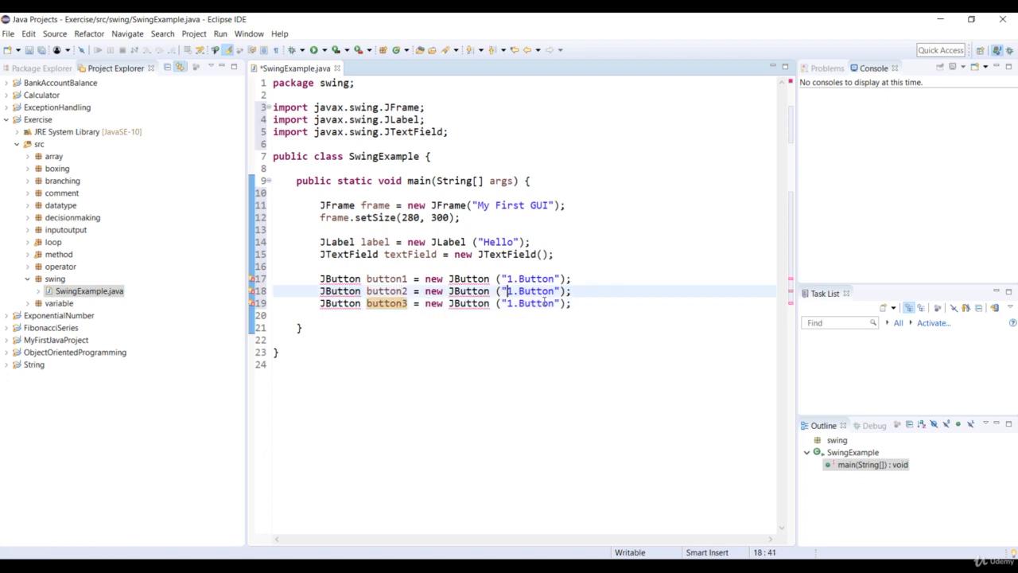
{"action": "type", "text": "2"}
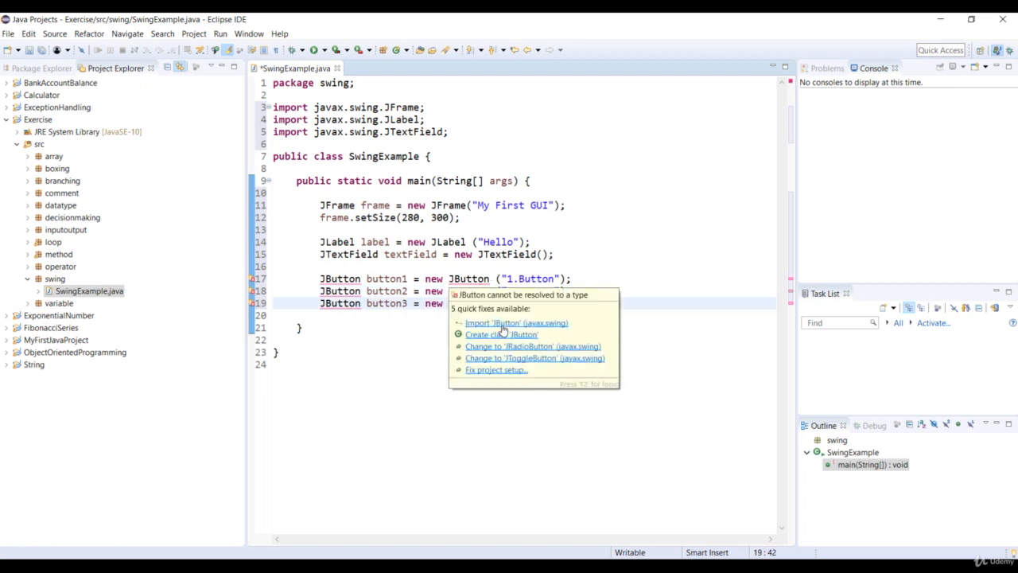
Step: Import javax.swing.JButton via quick fix and begin the next declaration
{"action": "left_click", "coordinate": [515, 322]}
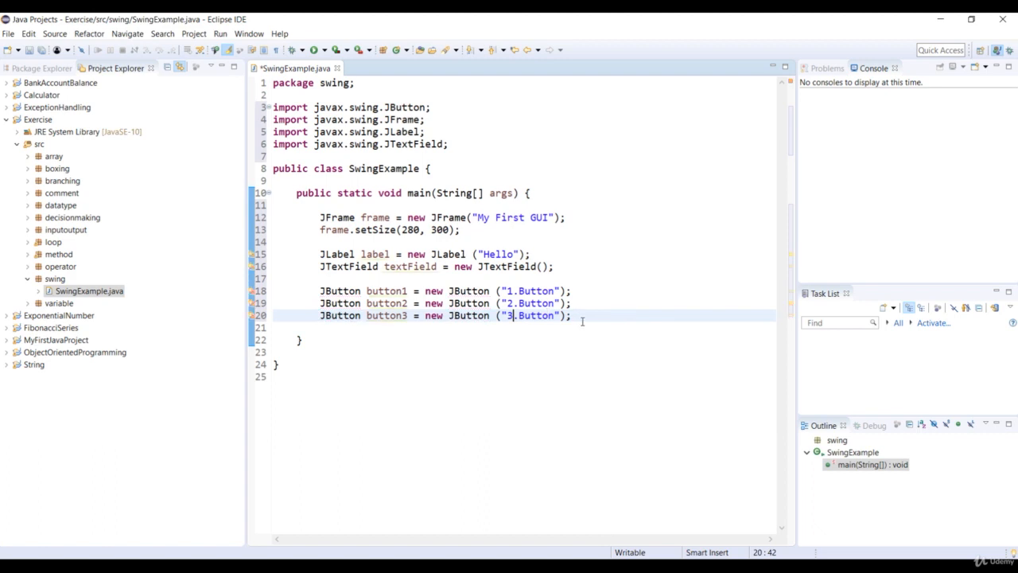
{"action": "type", "text": "J"}
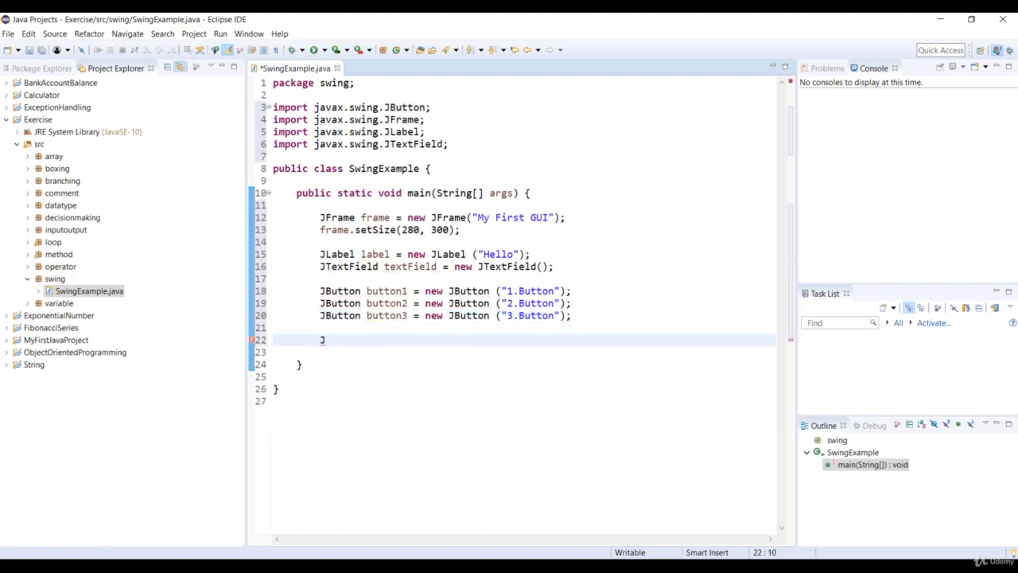
Step: Declare JPanel panel = new JPanel(); and import javax.swing.JPanel via quick fix
{"action": "type", "text": "Panel"}
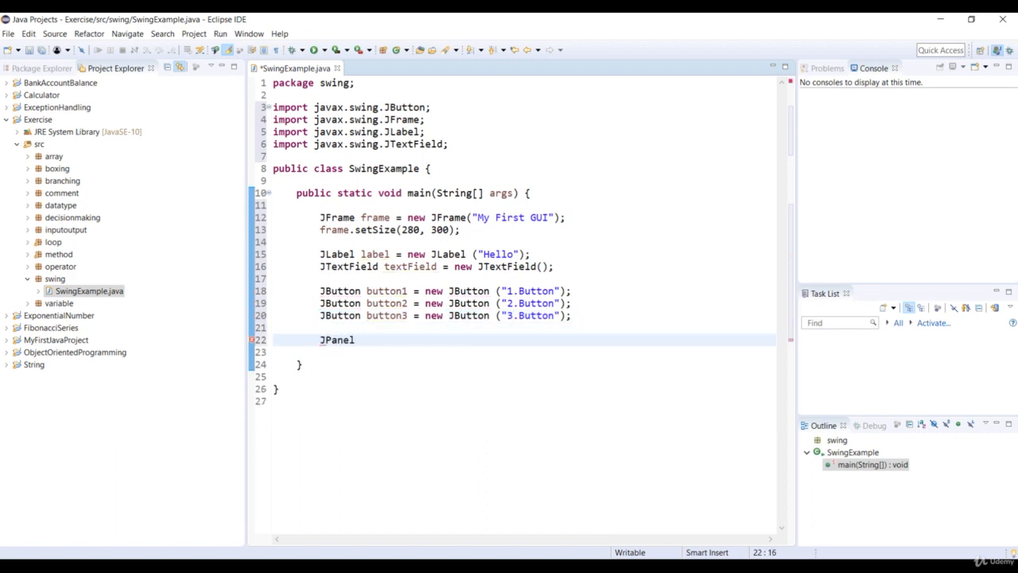
{"action": "type", "text": "panel ="}
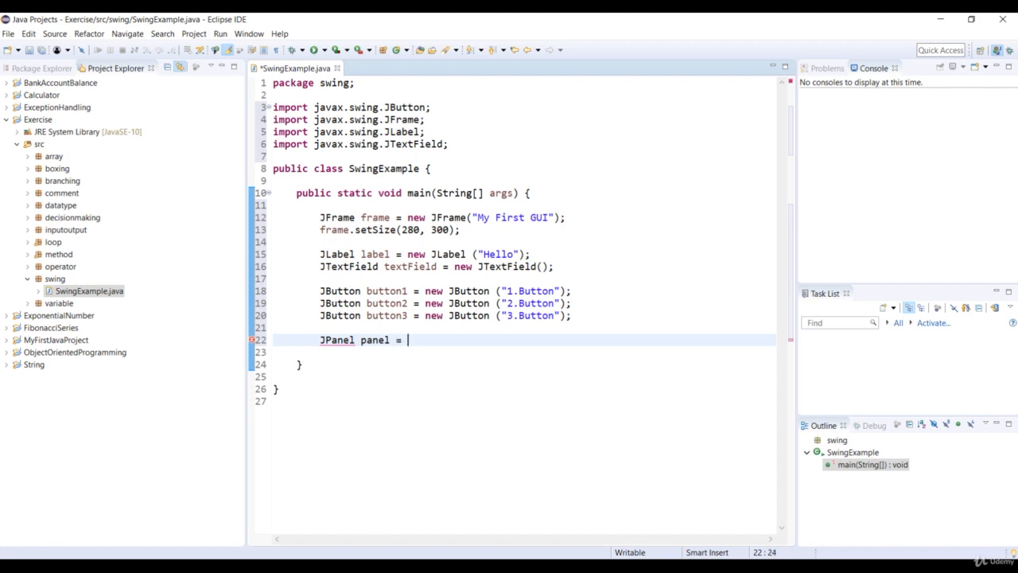
{"action": "type", "text": "JPanel"}
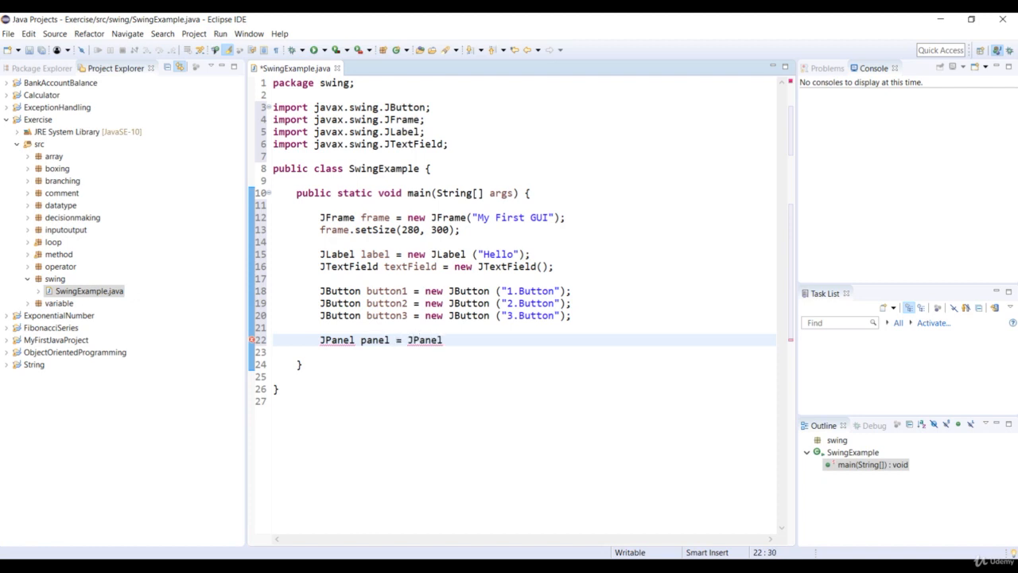
{"action": "type", "text": "()"}
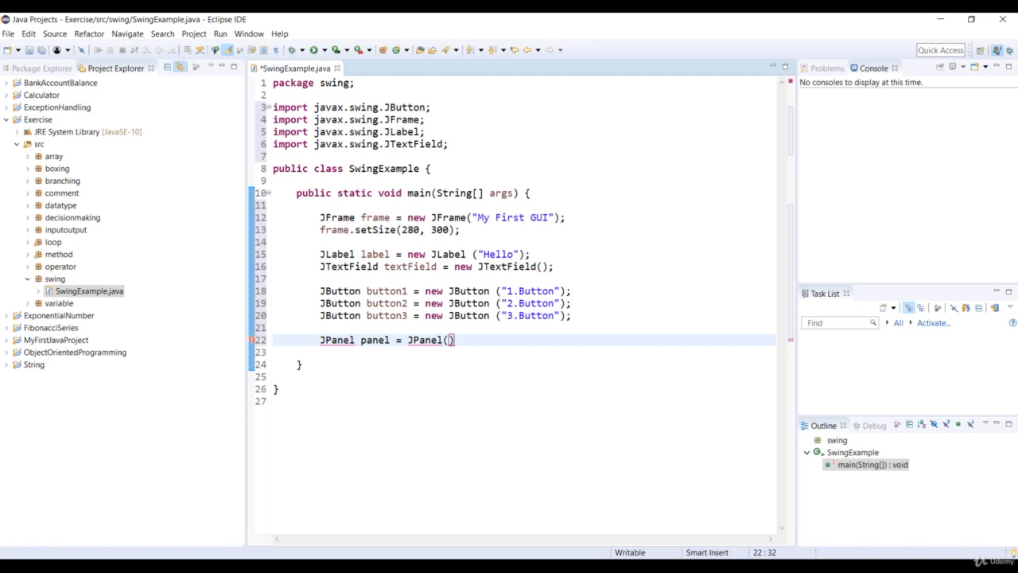
{"action": "type", "text": ";"}
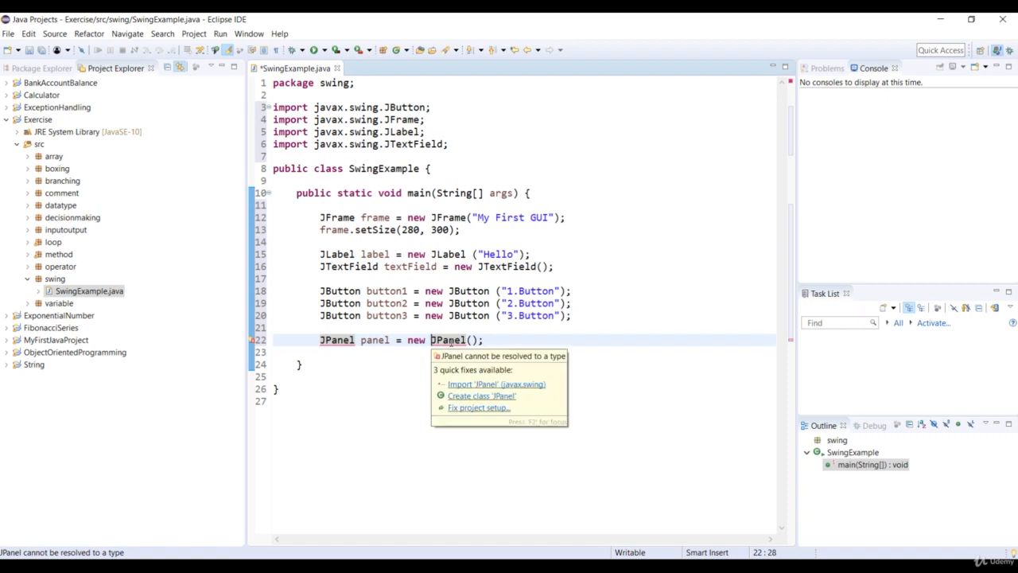
{"action": "left_click", "coordinate": [481, 385]}
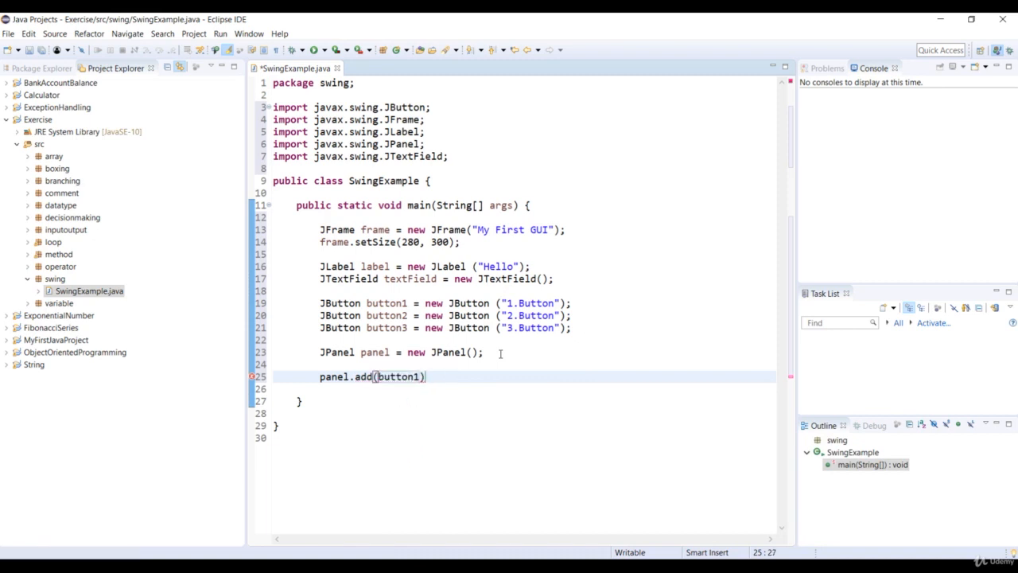
Step: Add button1, button2, button3, label and textField to panel with panel.add(...)
{"action": "type", "text": "panel.add(button2);"}
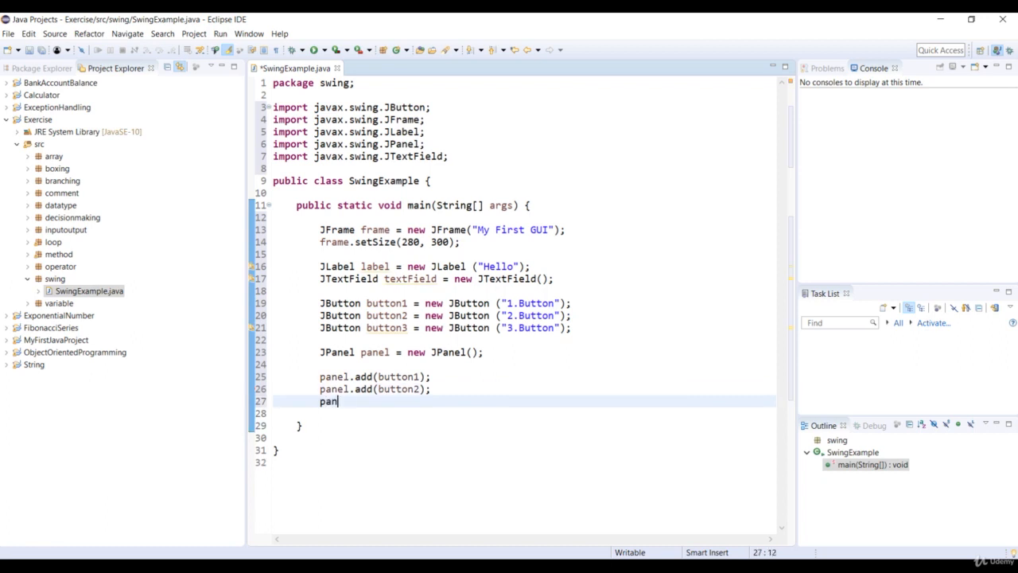
{"action": "type", "text": "el.add(button3);"}
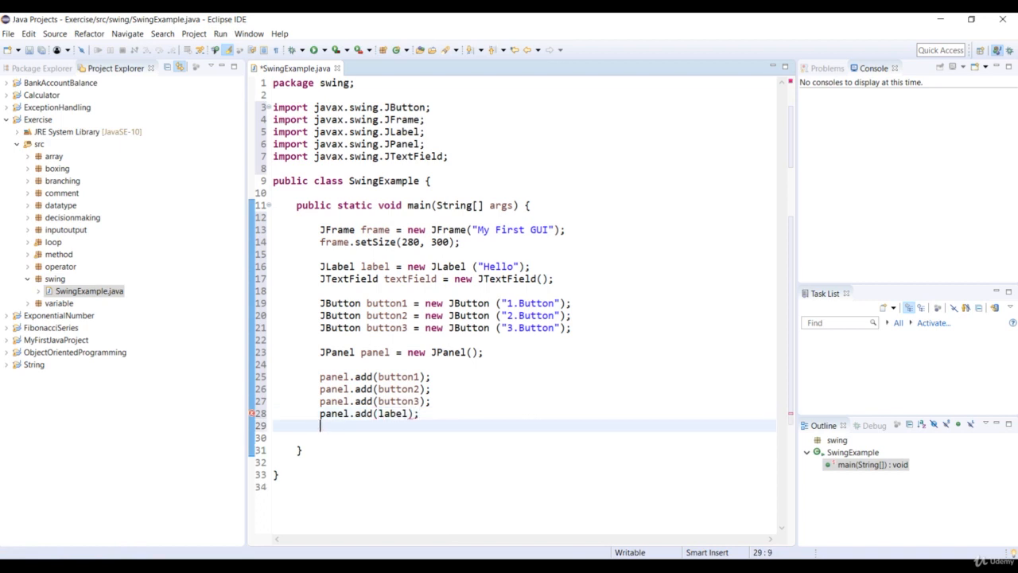
{"action": "type", "text": "panel.add(textField);"}
{"action": "type", "text": "//"}
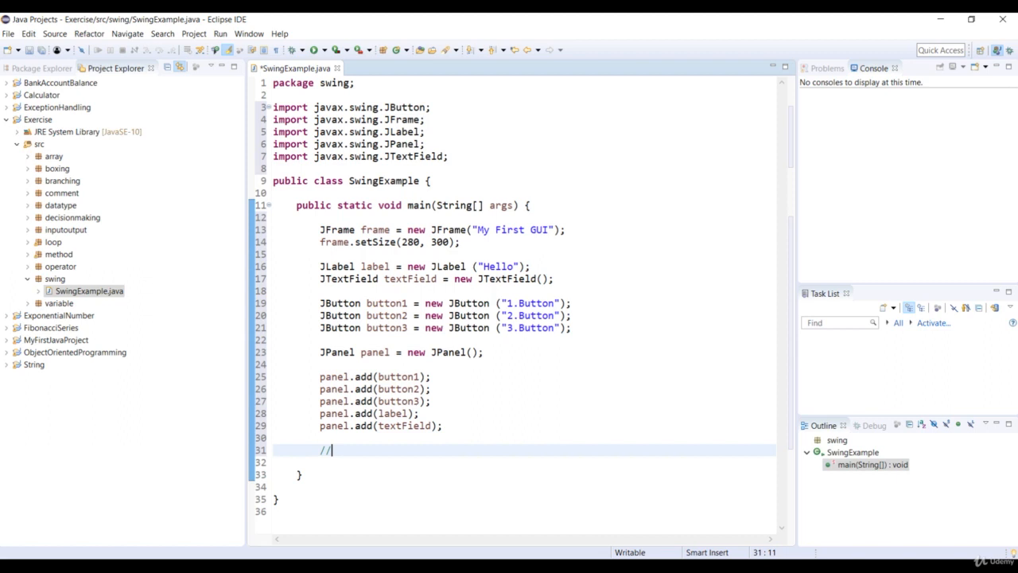
Step: Comment 'adding panel to frame', then write frame.add(panel); and frame.show();
{"action": "type", "text": "adding panel to frame"}
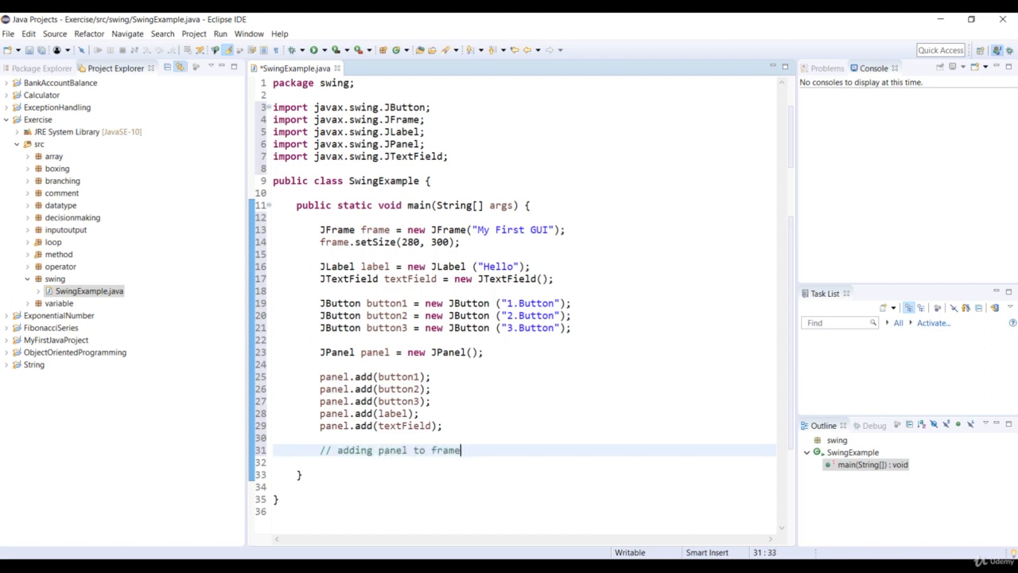
{"action": "type", "text": "frame.add(panel);"}
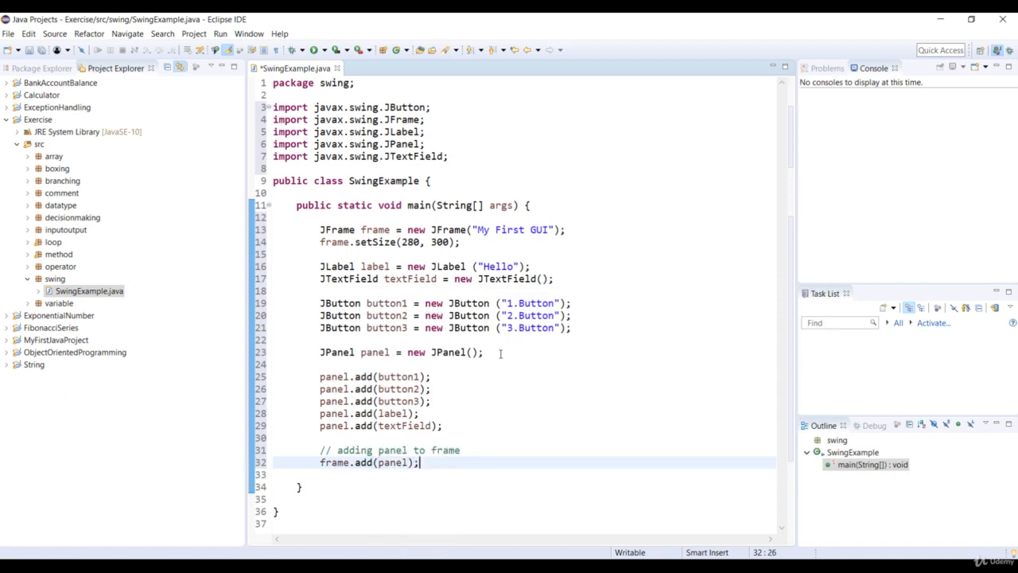
{"action": "type", "text": "f"}
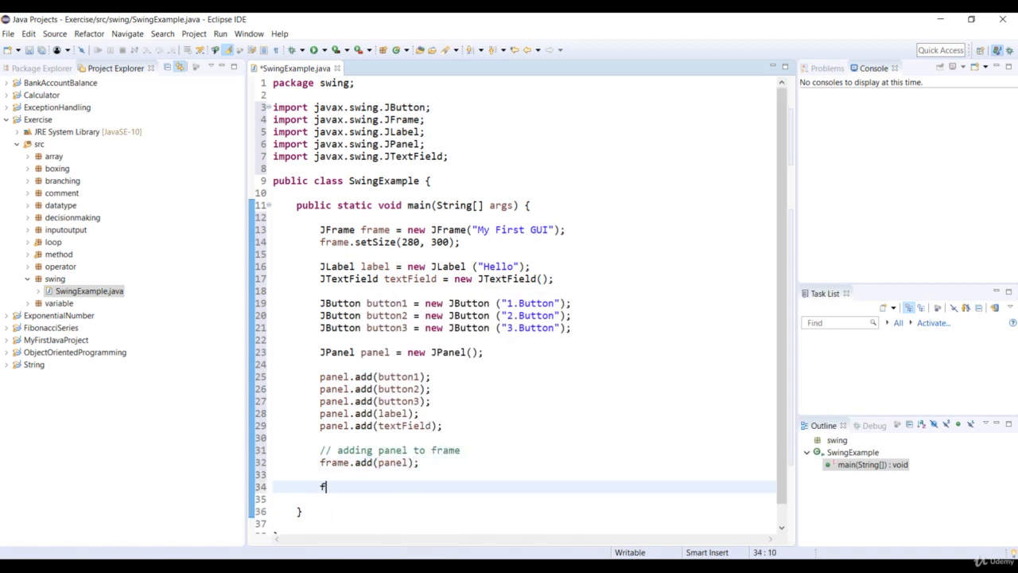
{"action": "type", "text": "rame.sho"}
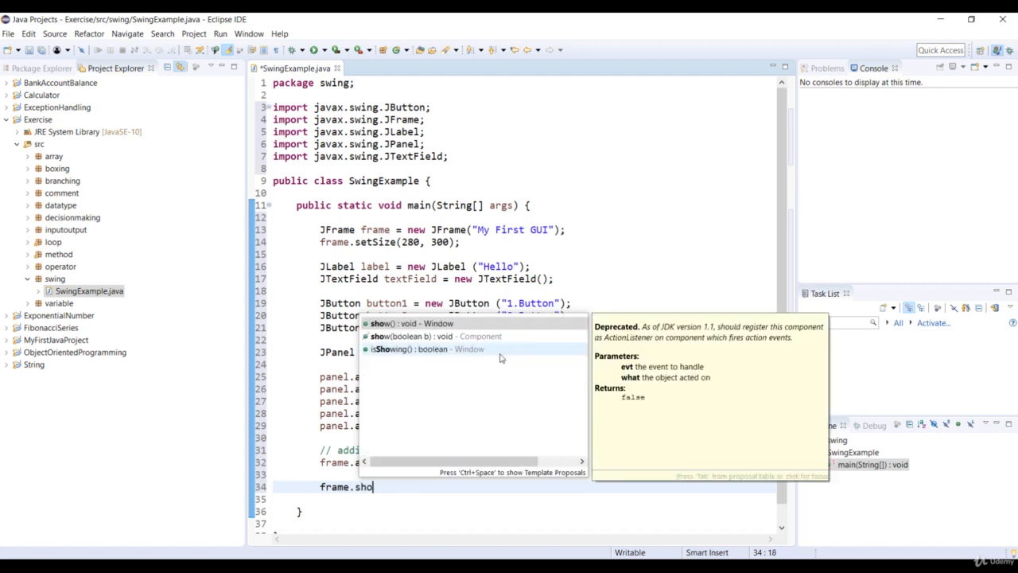
{"action": "type", "text": "w();"}
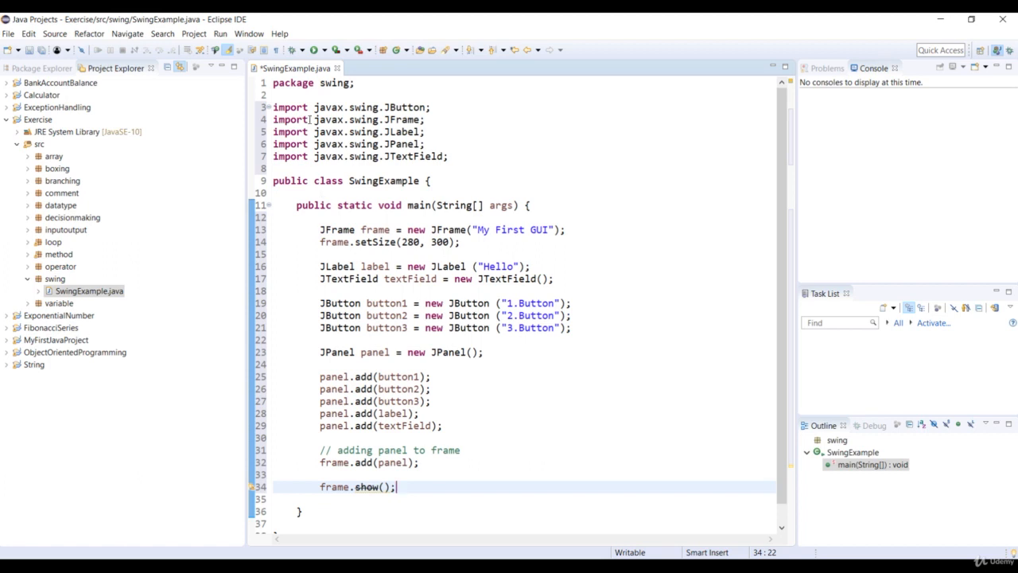
{"action": "mouse_move", "coordinate": [315, 49]}
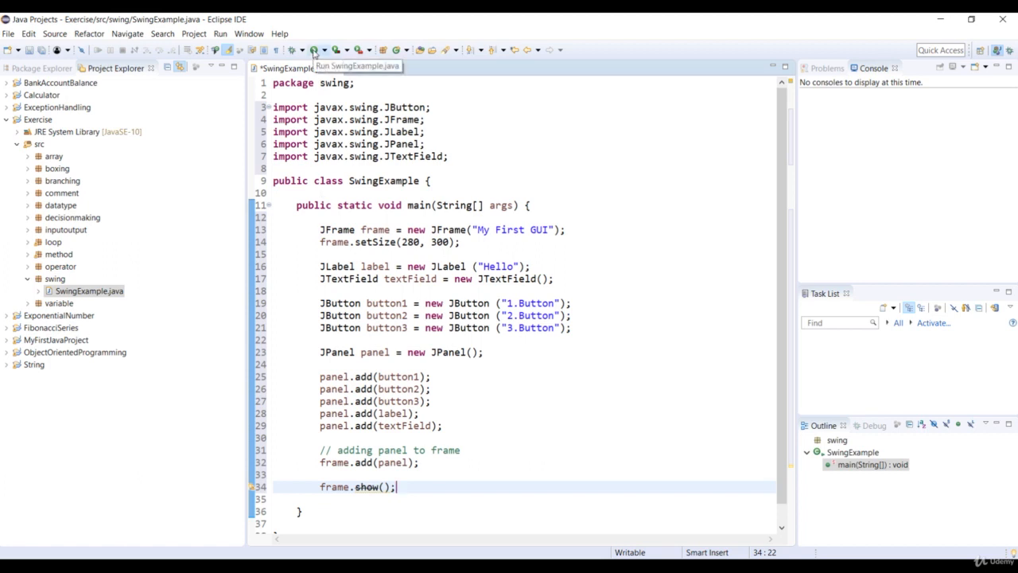
Step: Run SwingExample and place the My First GUI window over the editor
{"action": "left_click", "coordinate": [315, 50]}
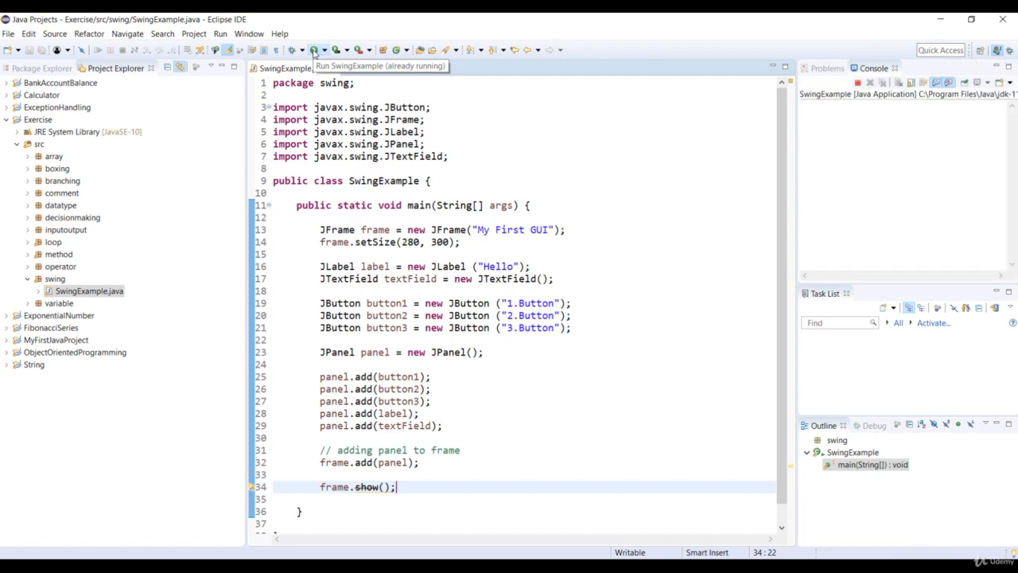
{"action": "left_click", "coordinate": [315, 49]}
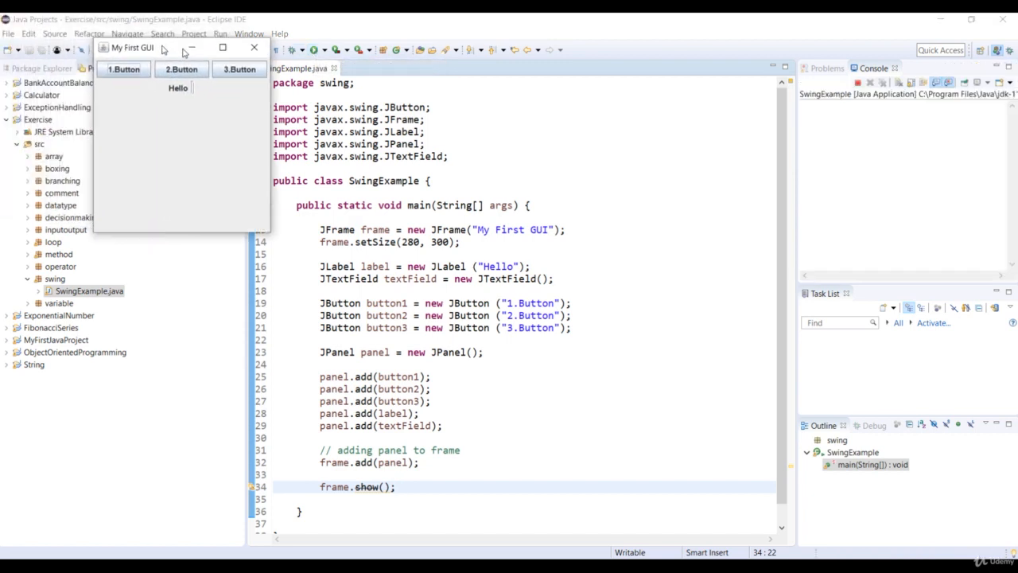
{"action": "left_click_drag", "start_coordinate": [134, 47], "coordinate": [636, 267]}
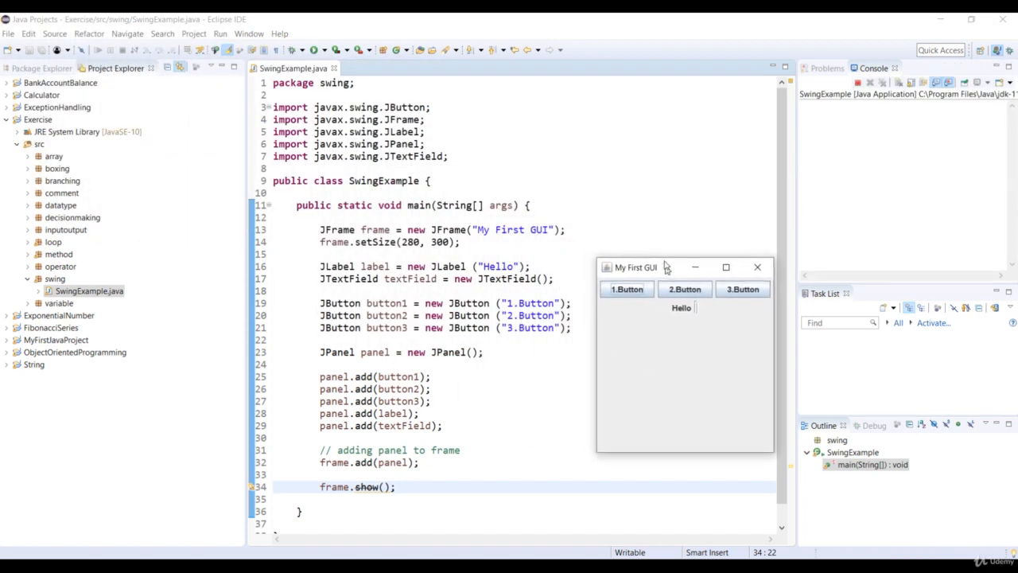
{"action": "left_click_drag", "start_coordinate": [636, 267], "coordinate": [620, 248]}
{"action": "type", "text": "\"Text Field\""}
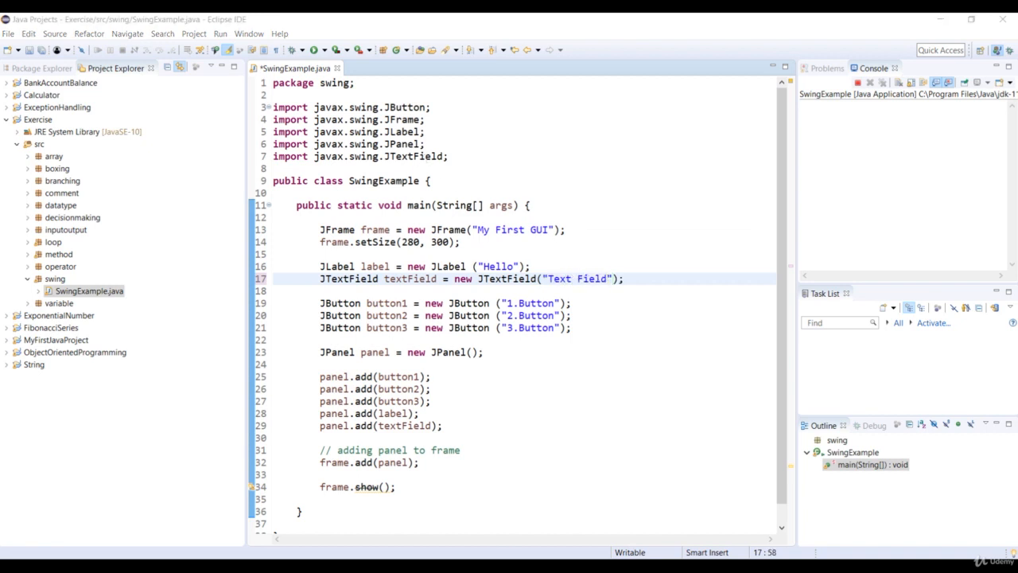
Step: Rerun with new JTextField("Text Field") and move the window to show it beside Hello
{"action": "key", "text": "ctrl+s"}
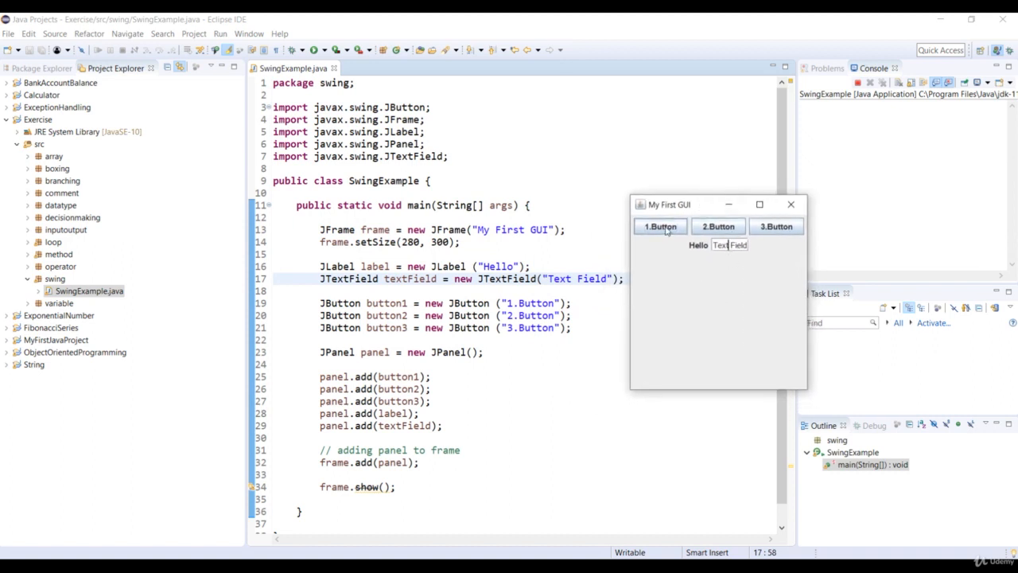
{"action": "left_click_drag", "start_coordinate": [669, 203], "coordinate": [477, 306]}
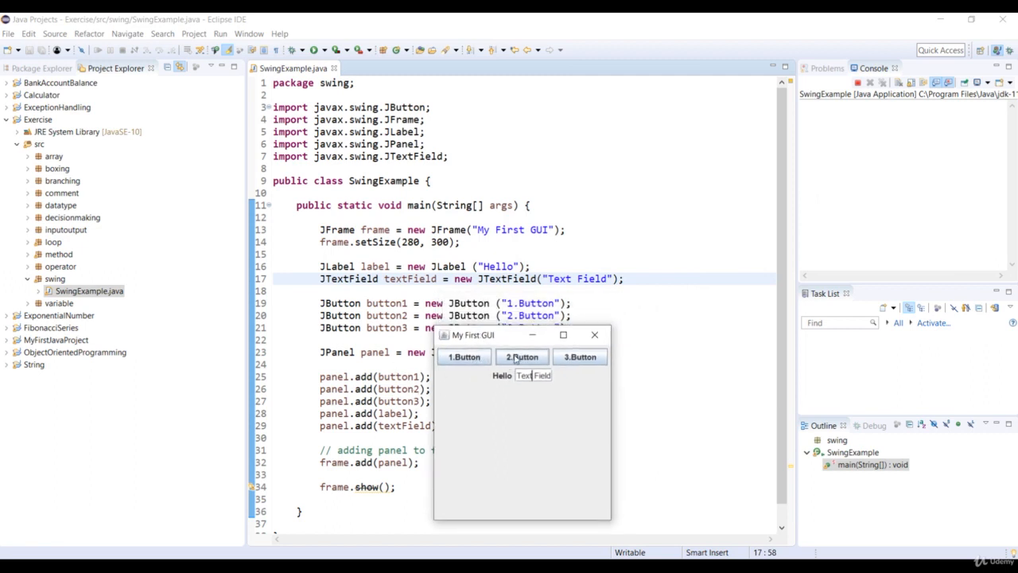
{"action": "mouse_move", "coordinate": [579, 356]}
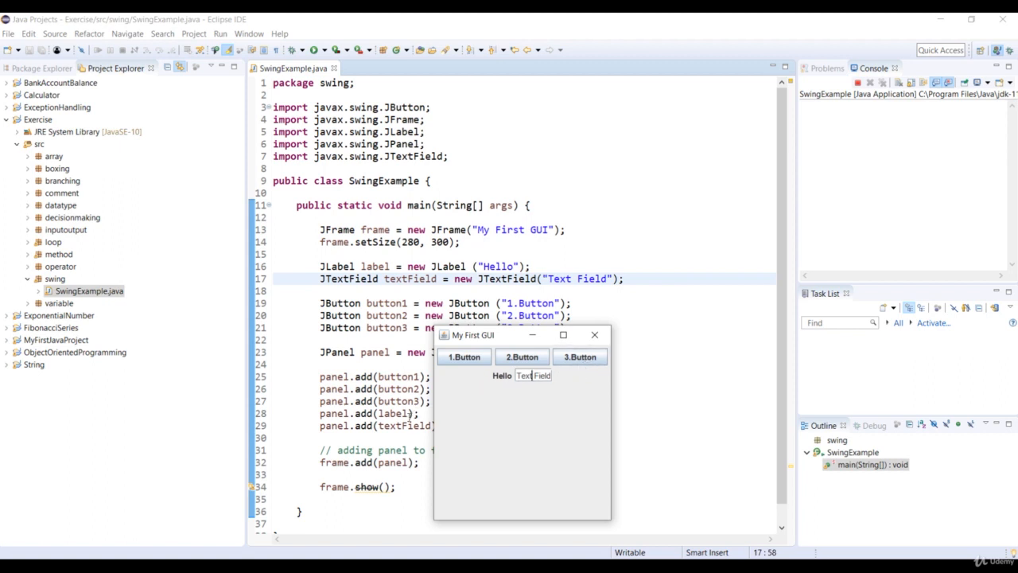
{"action": "mouse_move", "coordinate": [456, 401]}
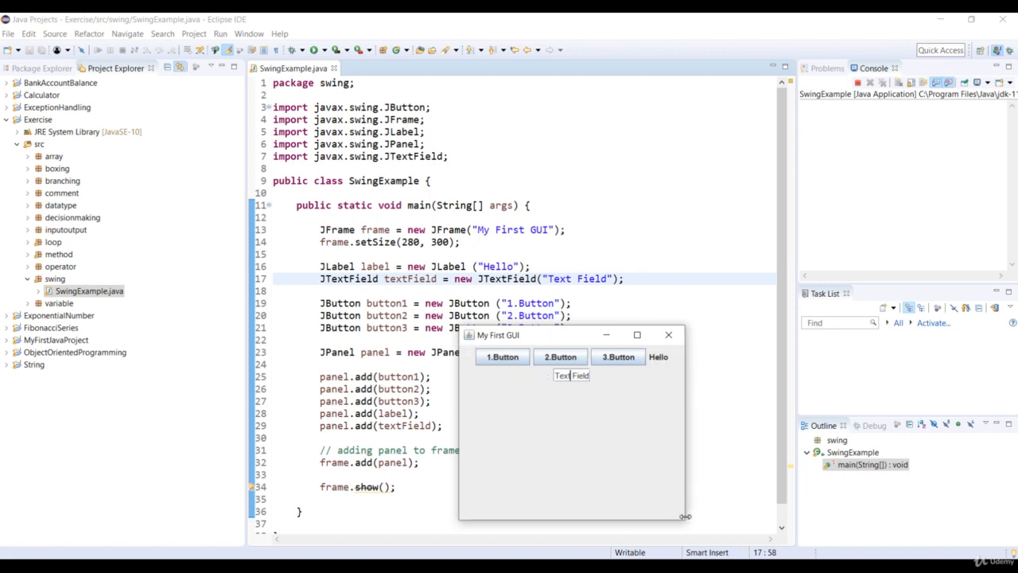
Step: Resize the My First GUI window so Press, two buttons, Hello and the text field fit one row
{"action": "left_click_drag", "start_coordinate": [682, 516], "coordinate": [604, 515]}
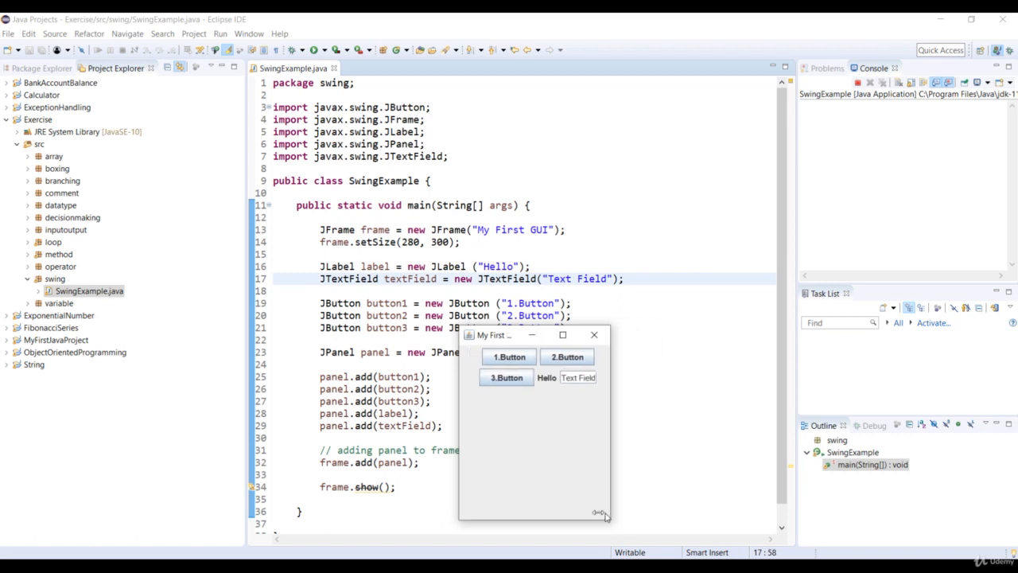
{"action": "left_click_drag", "start_coordinate": [605, 516], "coordinate": [707, 517]}
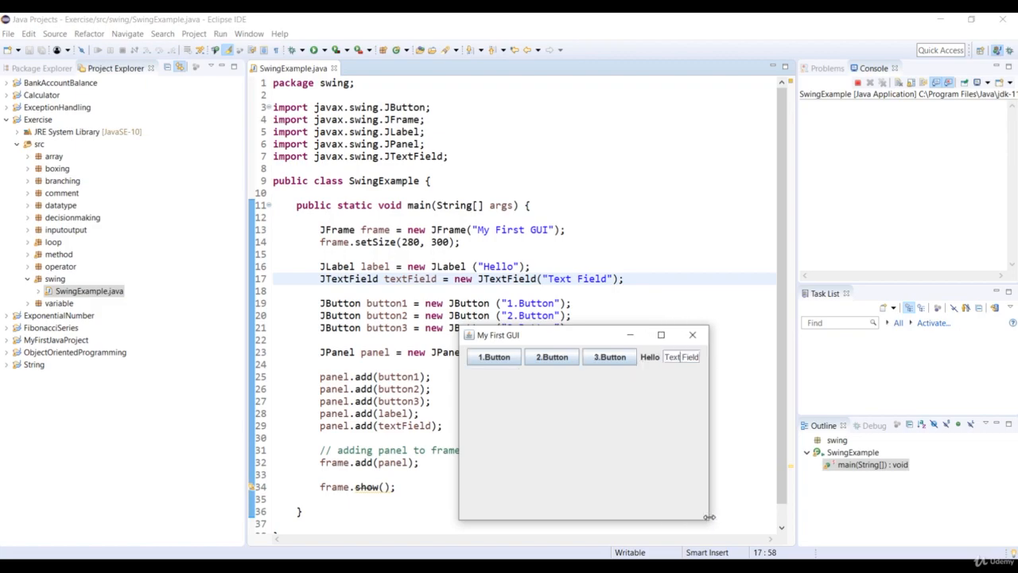